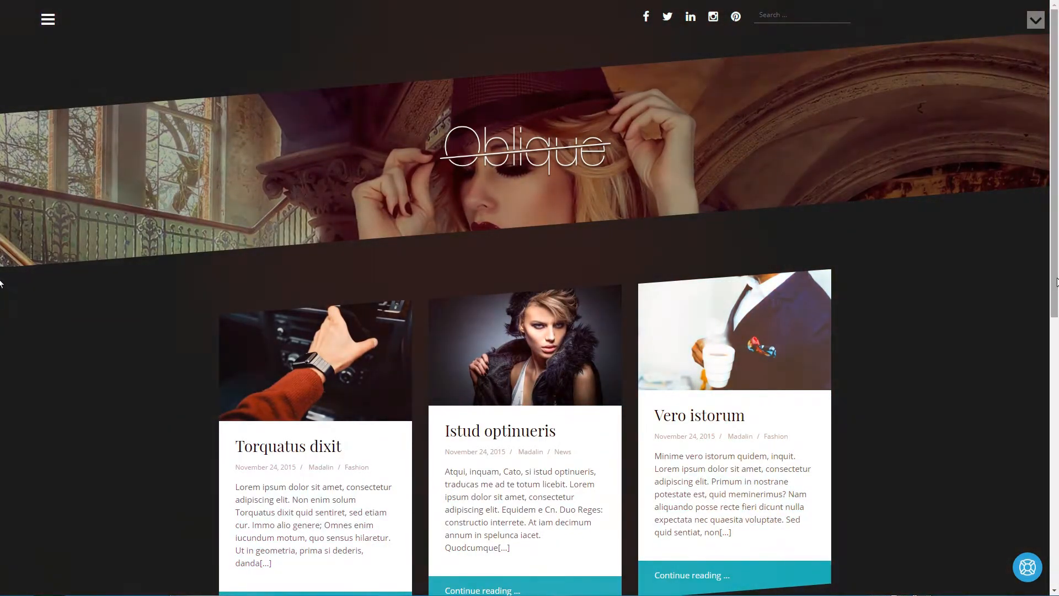
# Scroll the Oblique demo homepage and read the full Istud optinueris post
pyautogui.scroll(-3)
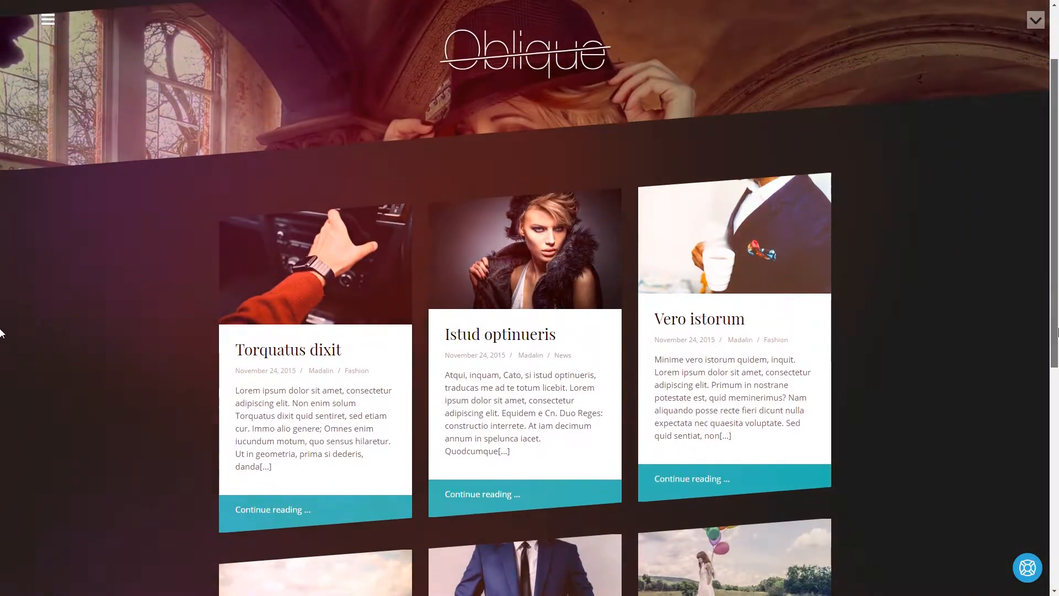
pyautogui.scroll(-3)
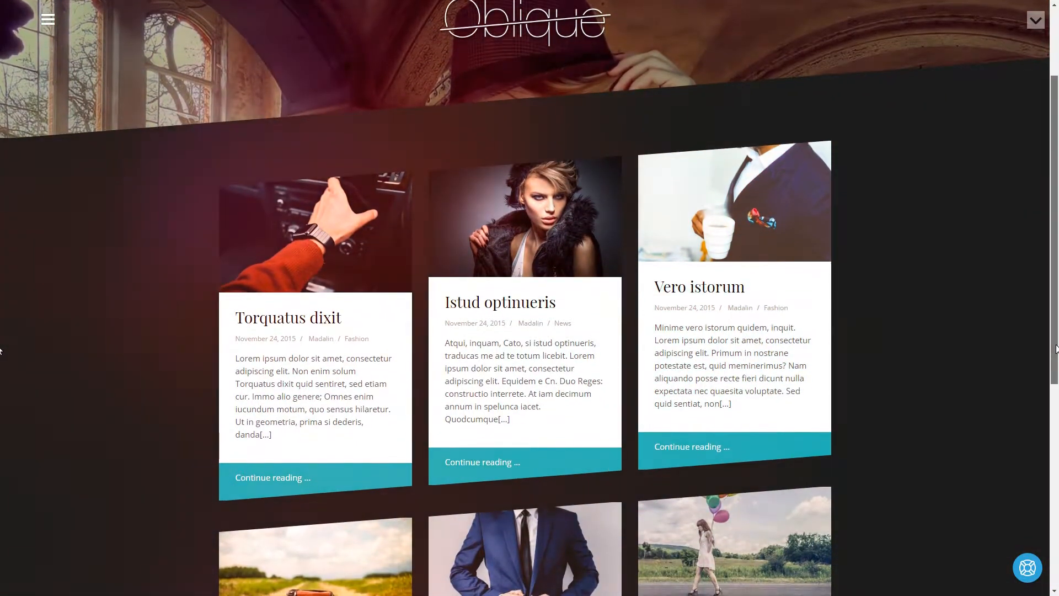
pyautogui.moveTo(482, 462)
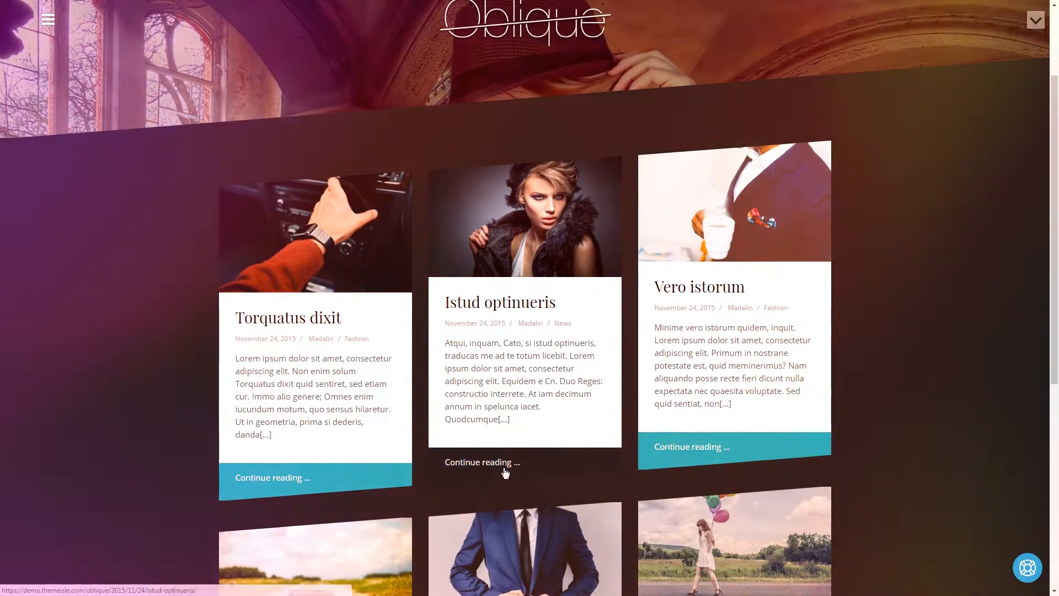
pyautogui.click(481, 462)
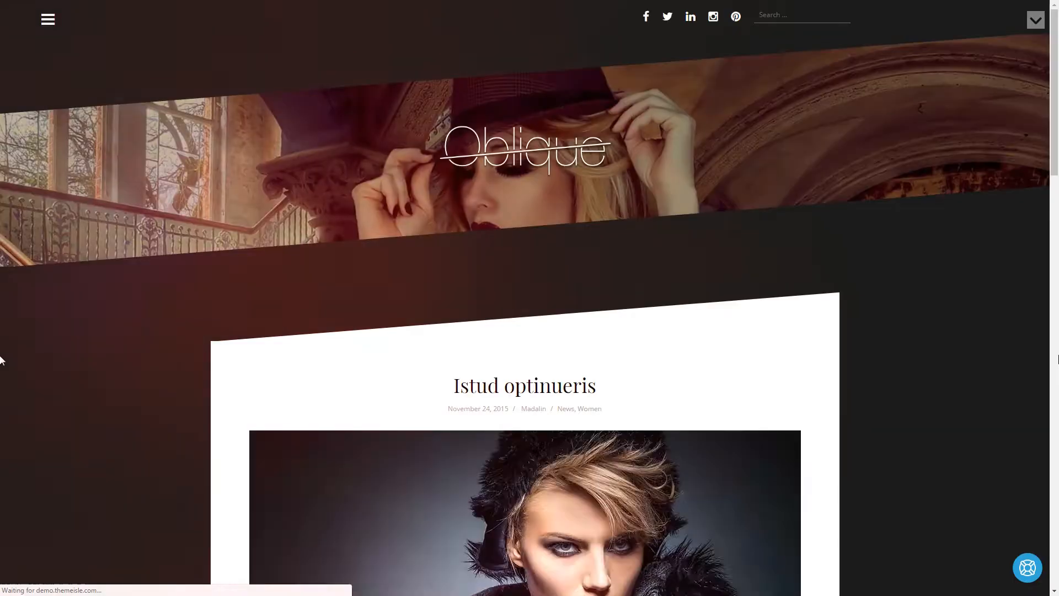
pyautogui.scroll(-3)
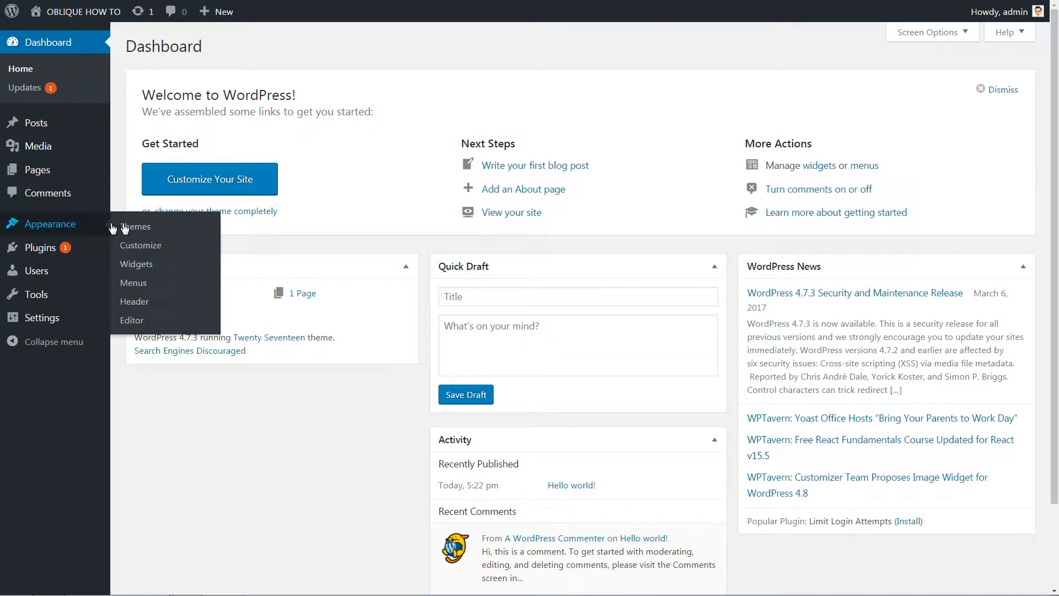
# Search new themes for 'oblique', then install and activate the Oblique theme
pyautogui.click(136, 226)
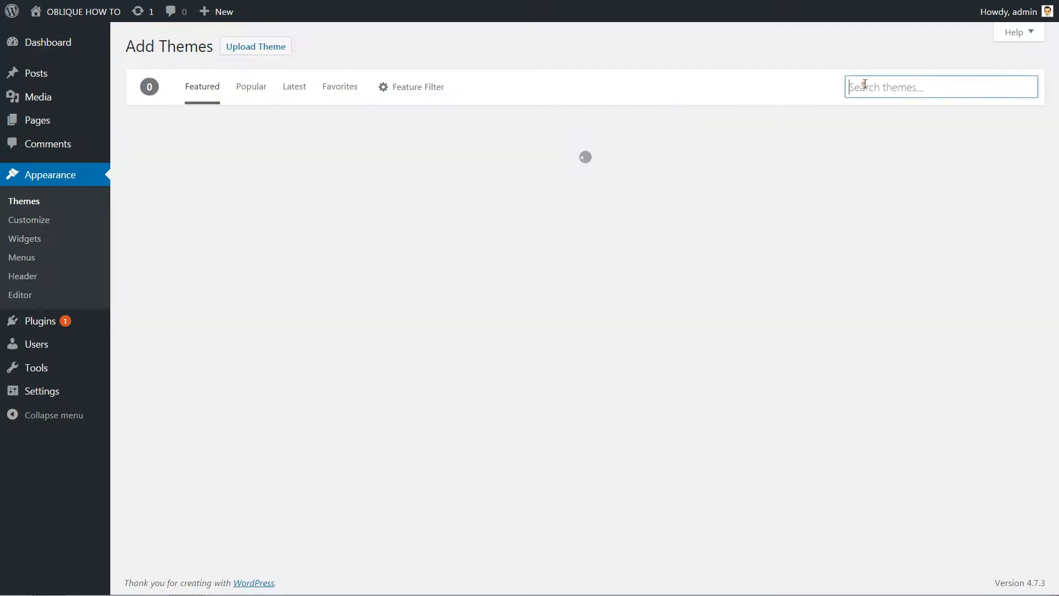
pyautogui.write('oblique')
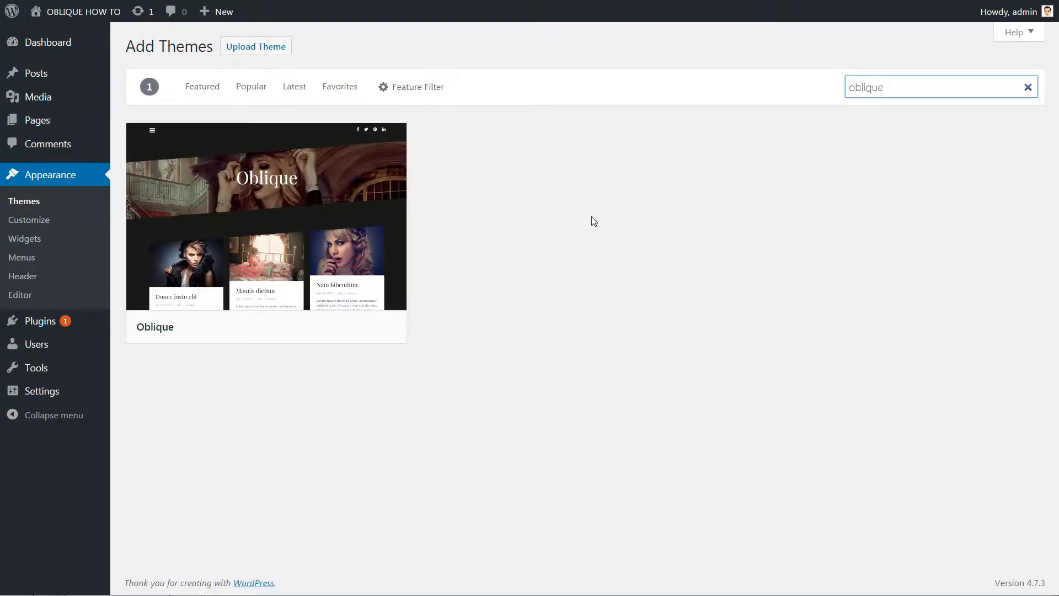
pyautogui.click(265, 237)
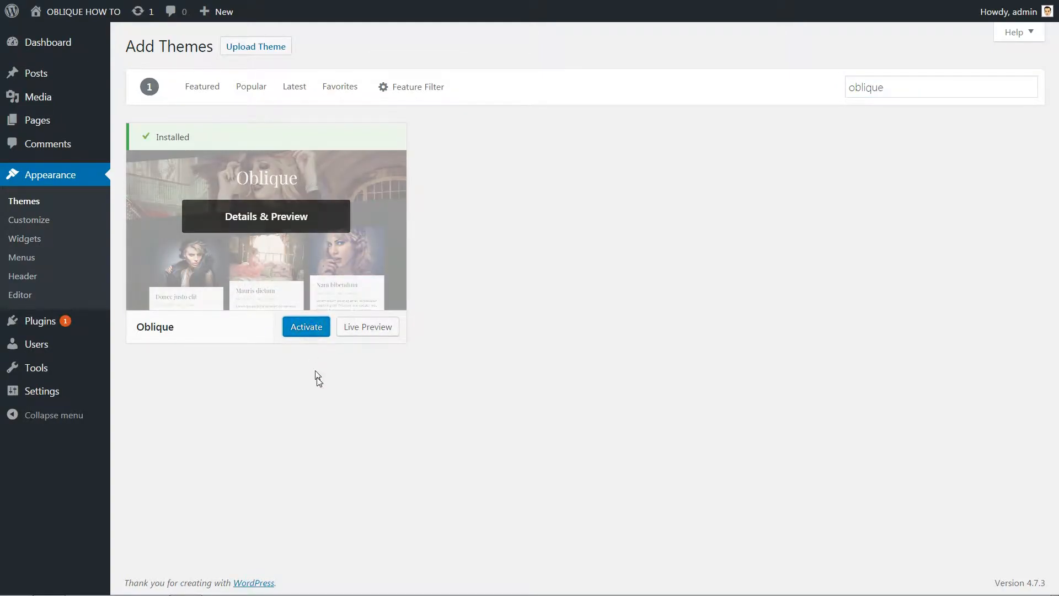
pyautogui.moveTo(319, 390)
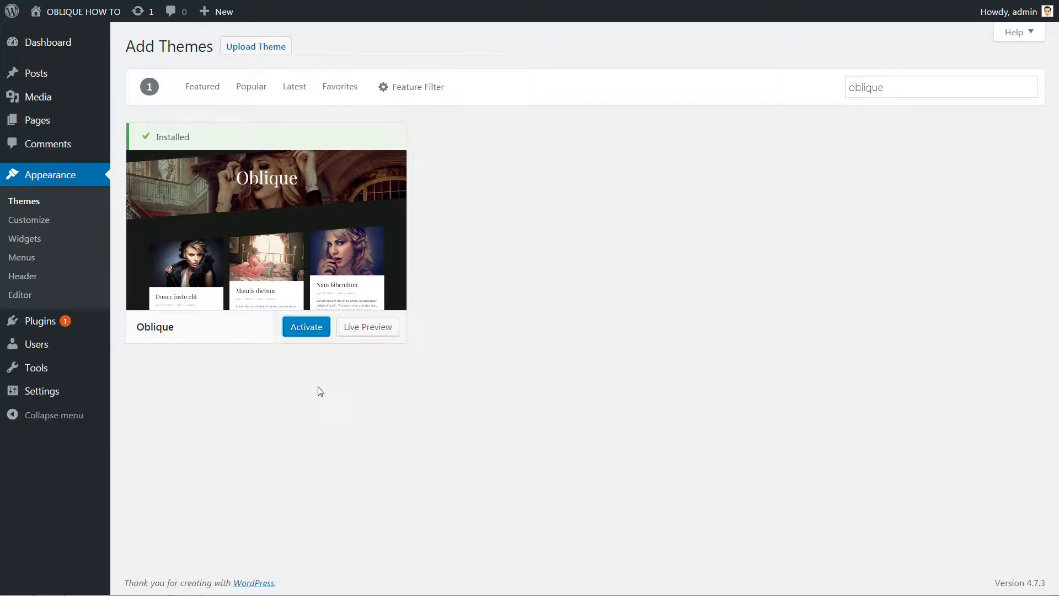
pyautogui.click(306, 327)
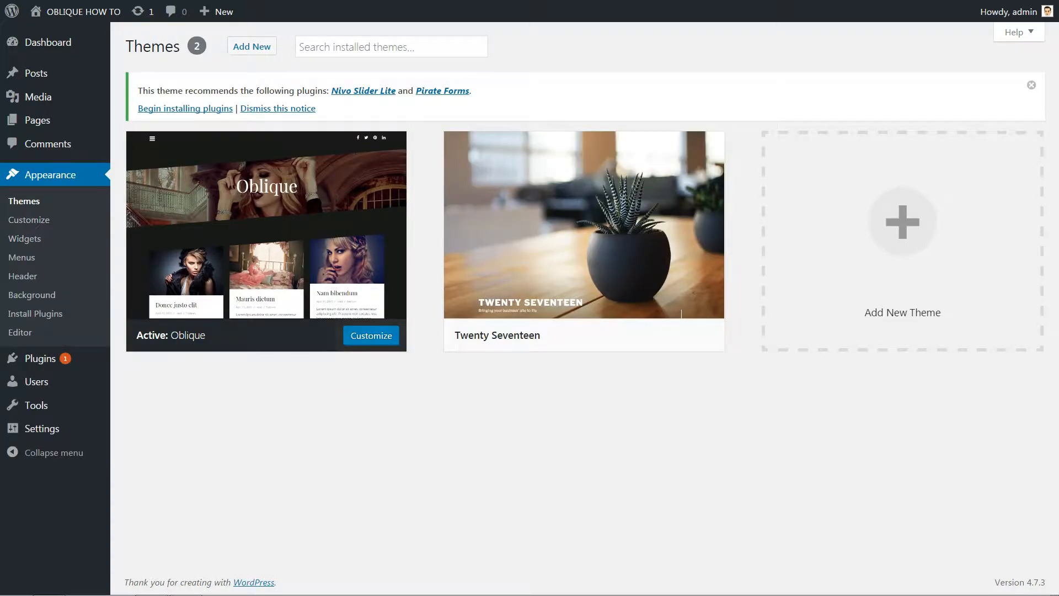
pyautogui.moveTo(583, 225)
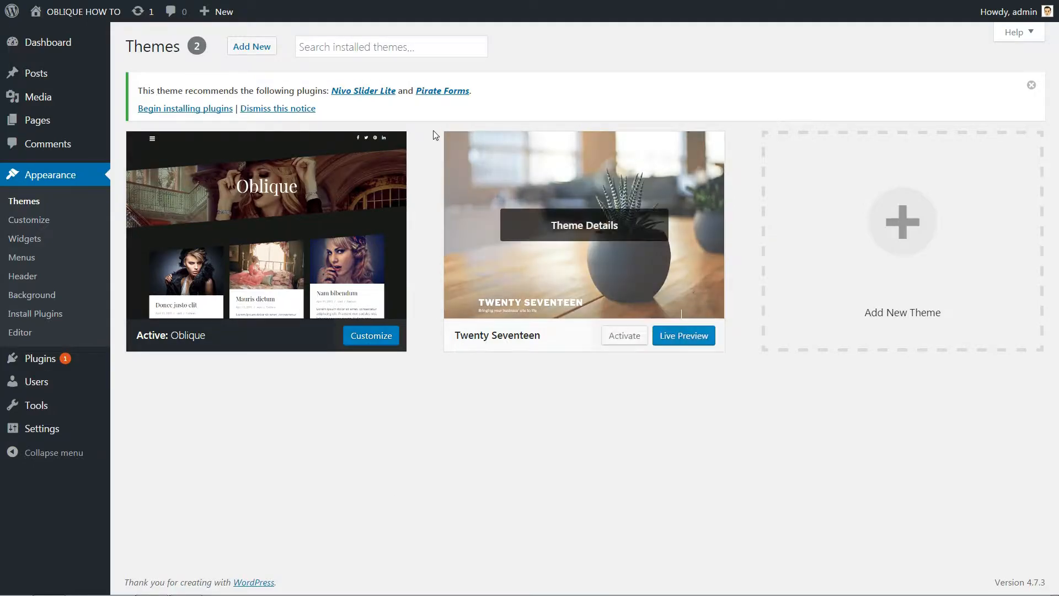
pyautogui.moveTo(184, 108)
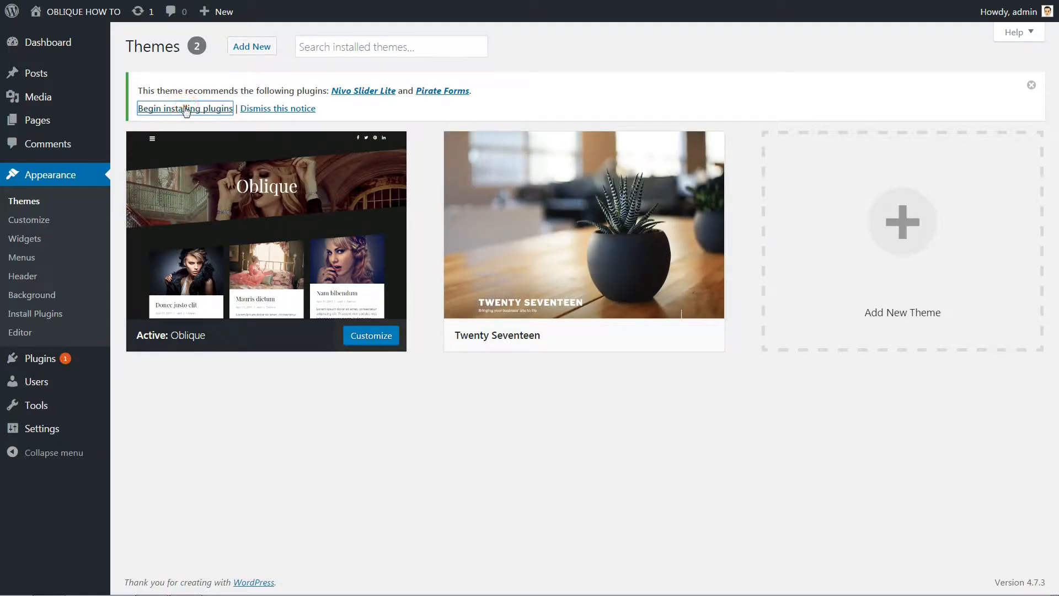
# Return to the Dashboard and visit the OBLIQUE HOW TO front end
pyautogui.click(48, 42)
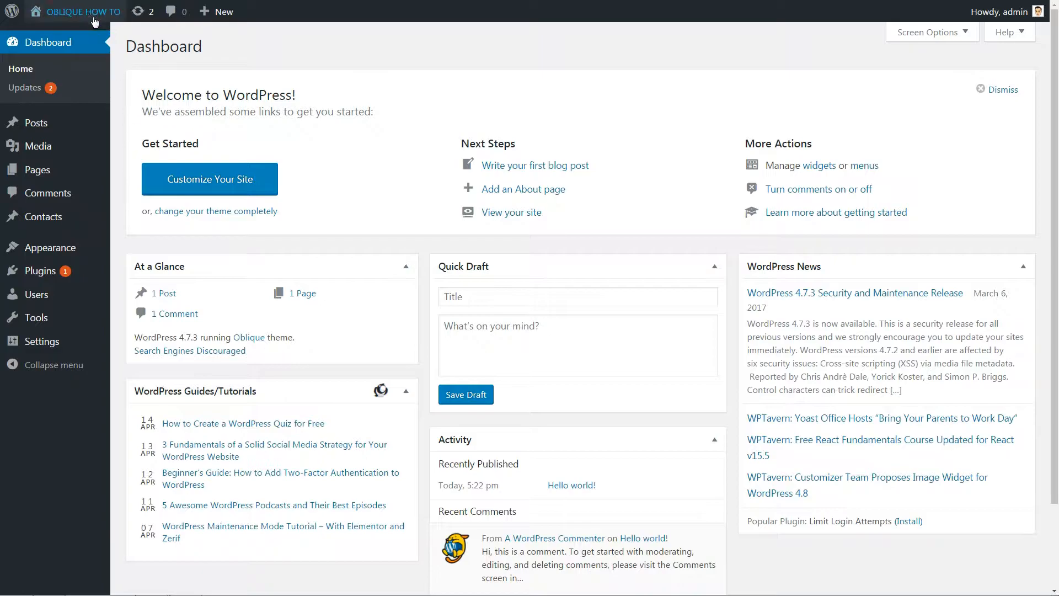
pyautogui.click(84, 12)
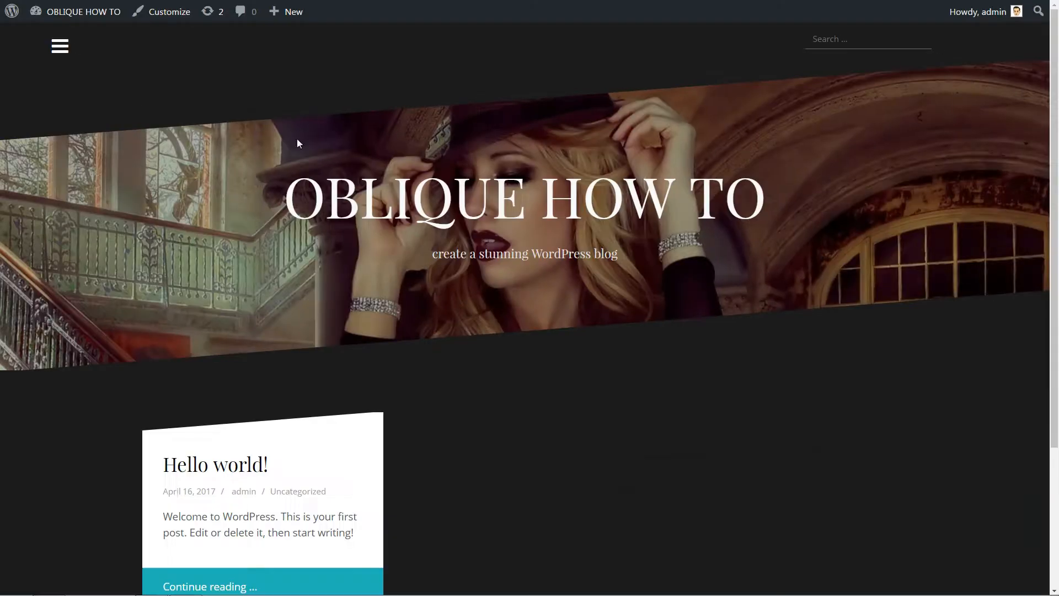
pyautogui.moveTo(377, 298)
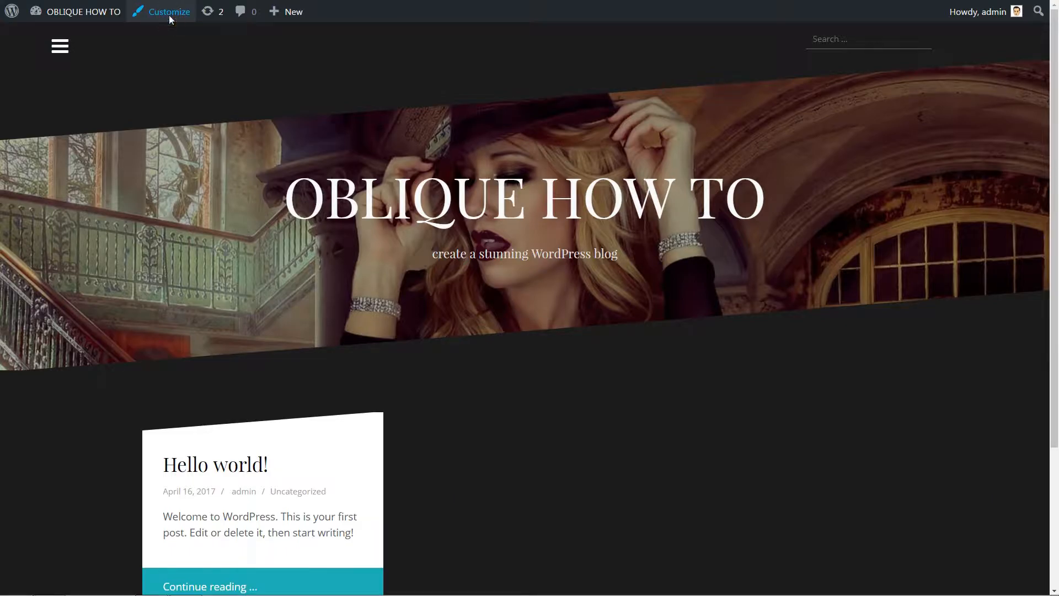
# Launch Customize from the admin bar, review the PRO version panel, and go back
pyautogui.click(168, 12)
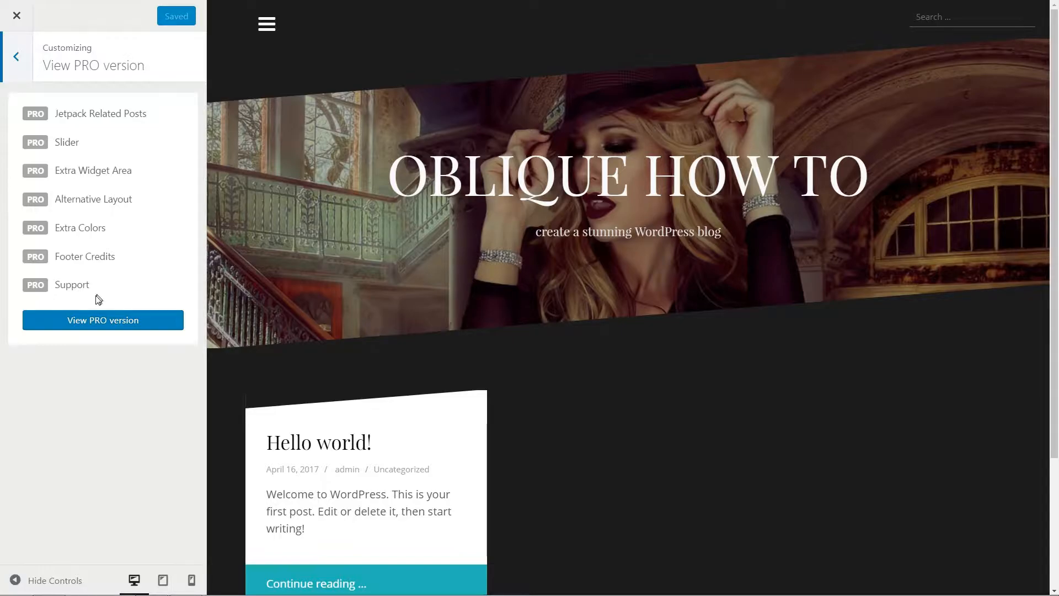
pyautogui.moveTo(142, 115)
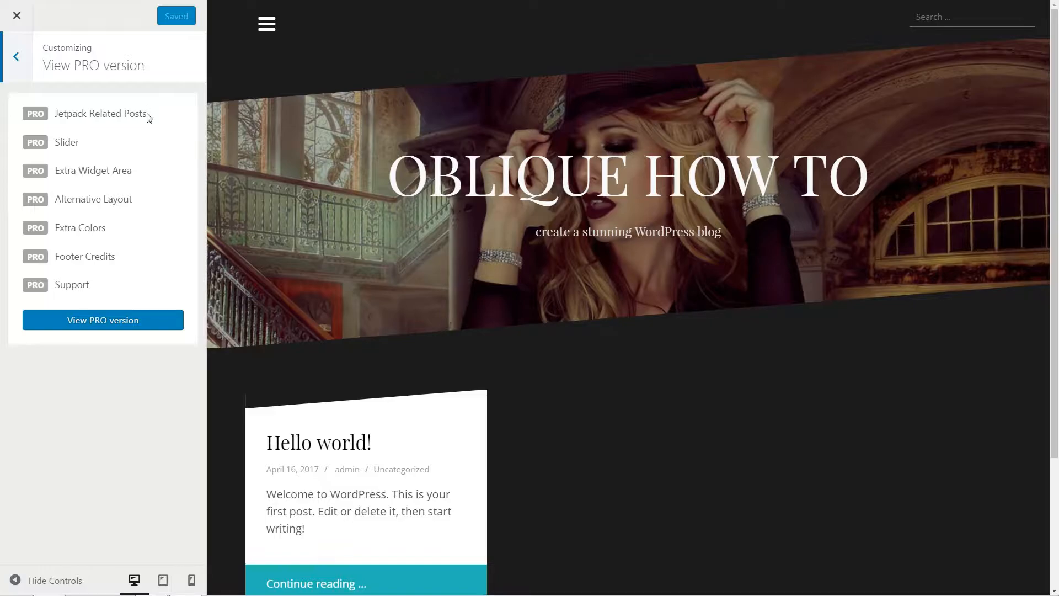
pyautogui.moveTo(78, 140)
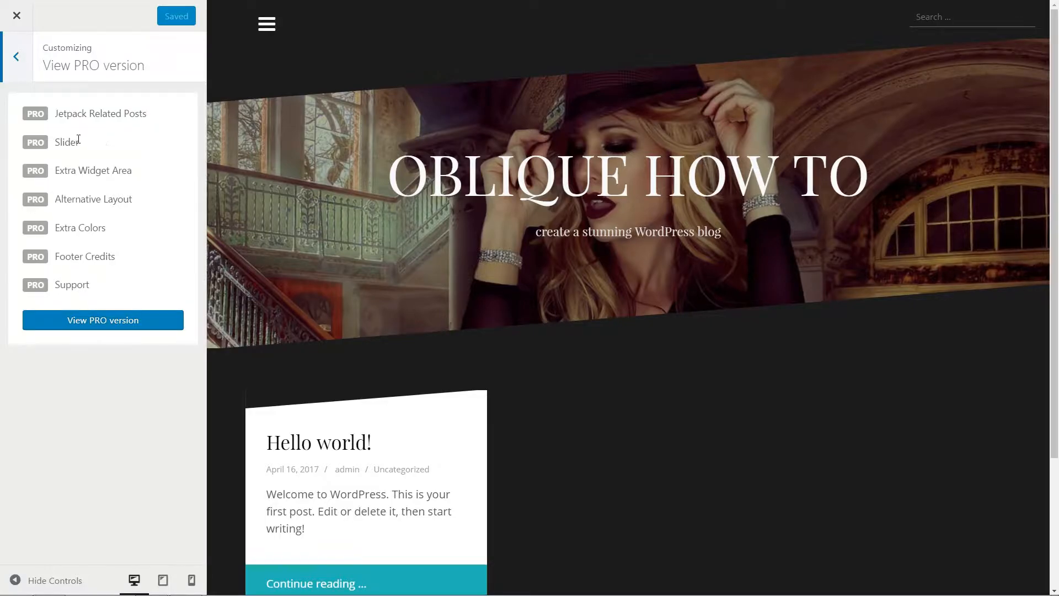
pyautogui.moveTo(119, 156)
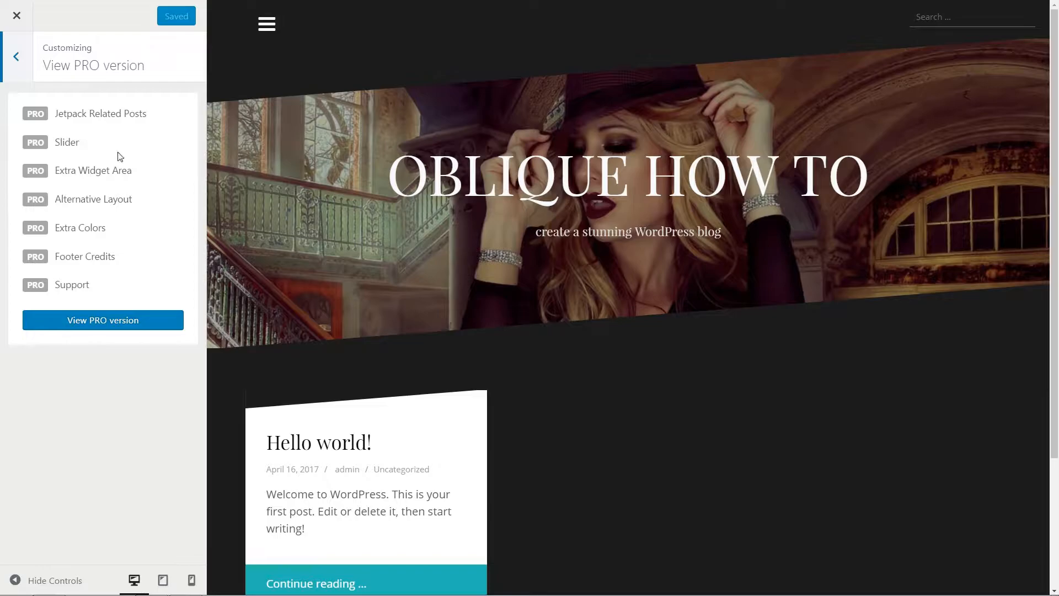
pyautogui.moveTo(132, 173)
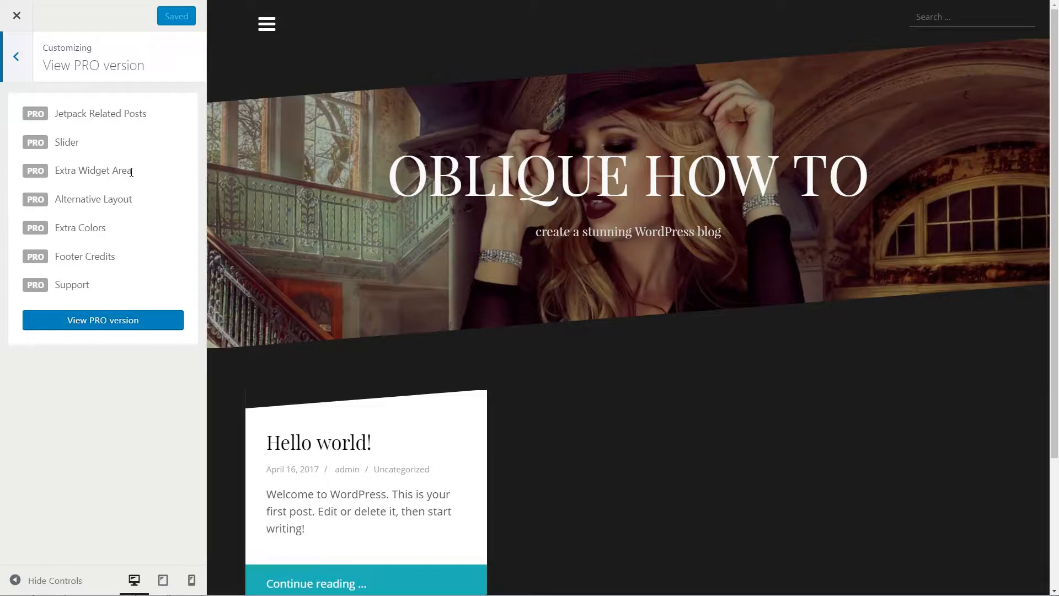
pyautogui.moveTo(135, 198)
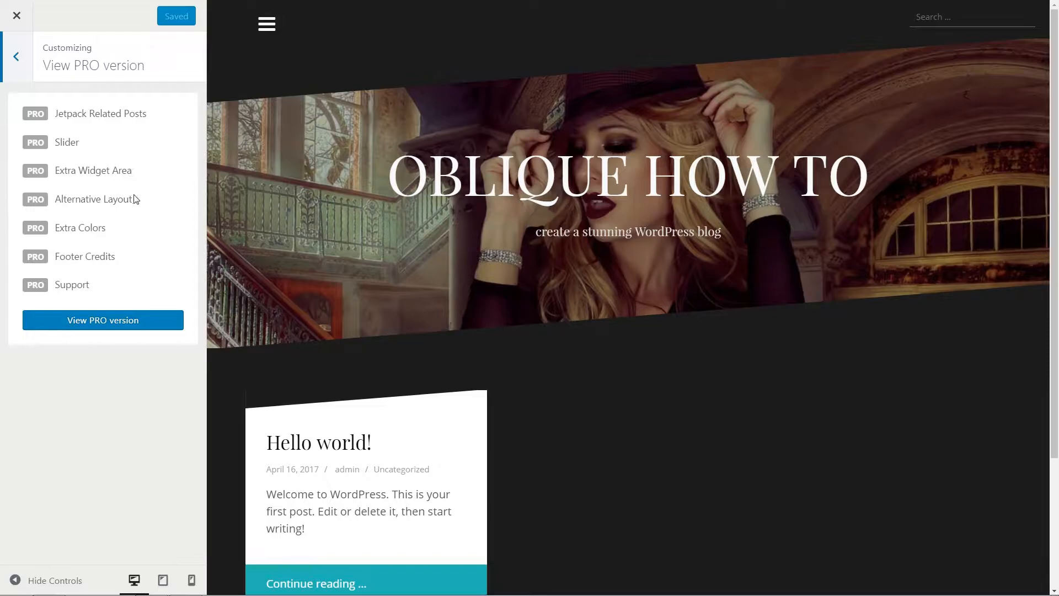
pyautogui.moveTo(127, 219)
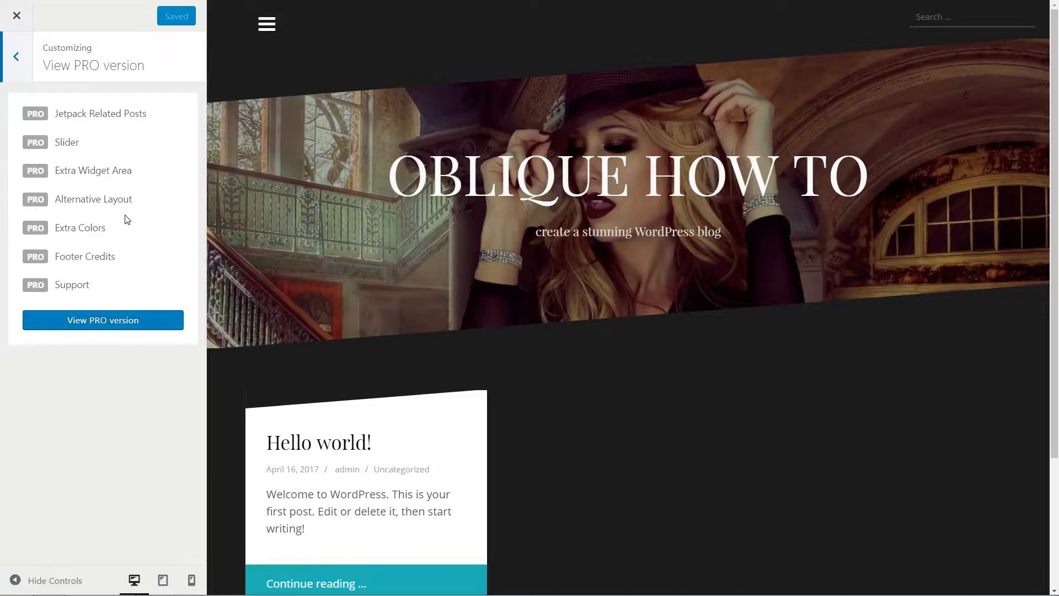
pyautogui.moveTo(106, 232)
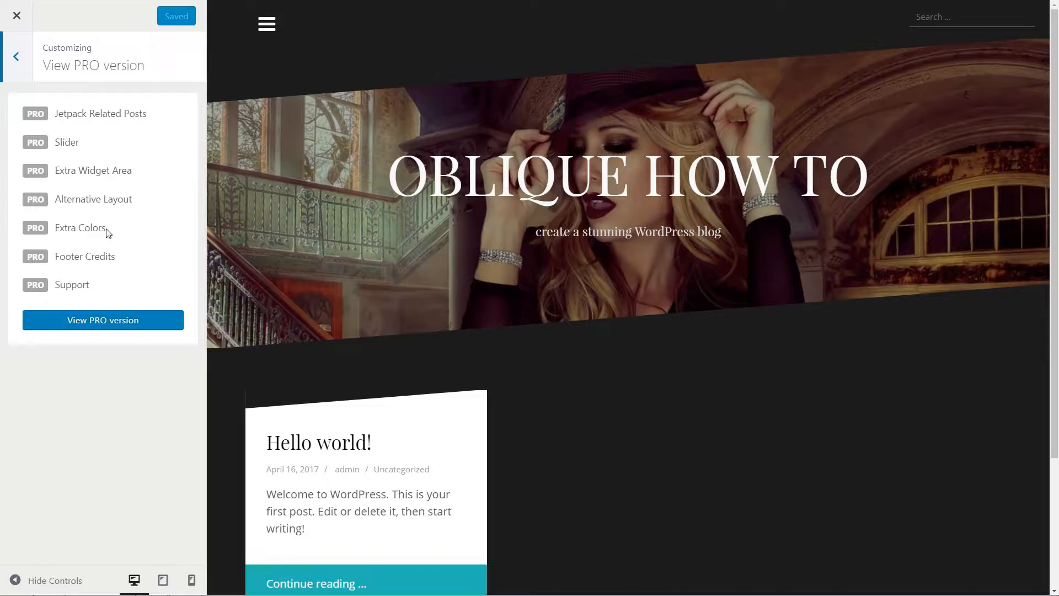
pyautogui.click(102, 320)
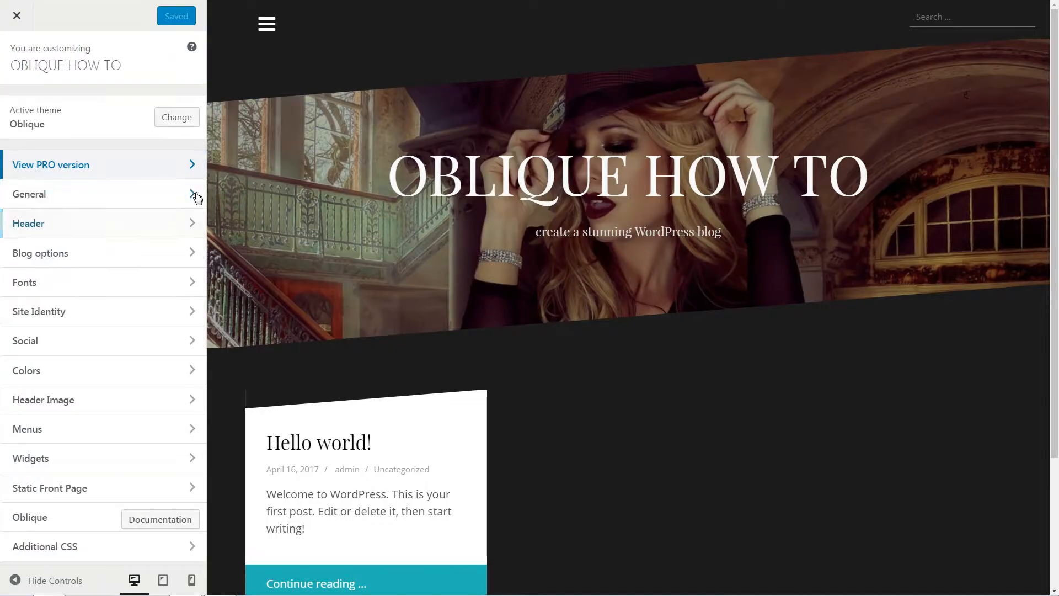
# In General options, leave the header search form off and set menu toggle text to MENU
pyautogui.click(102, 195)
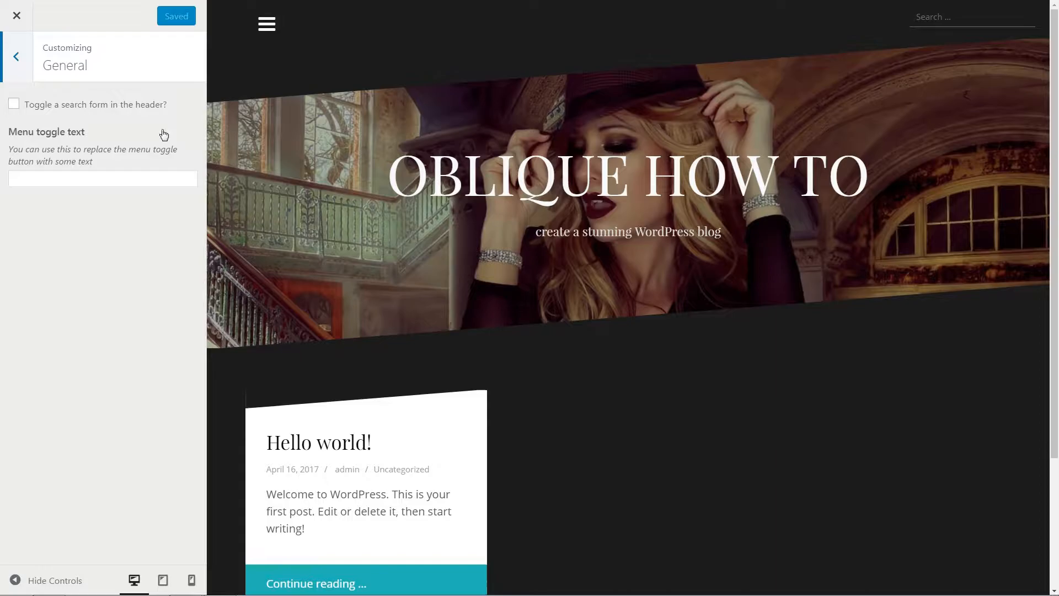
pyautogui.click(13, 104)
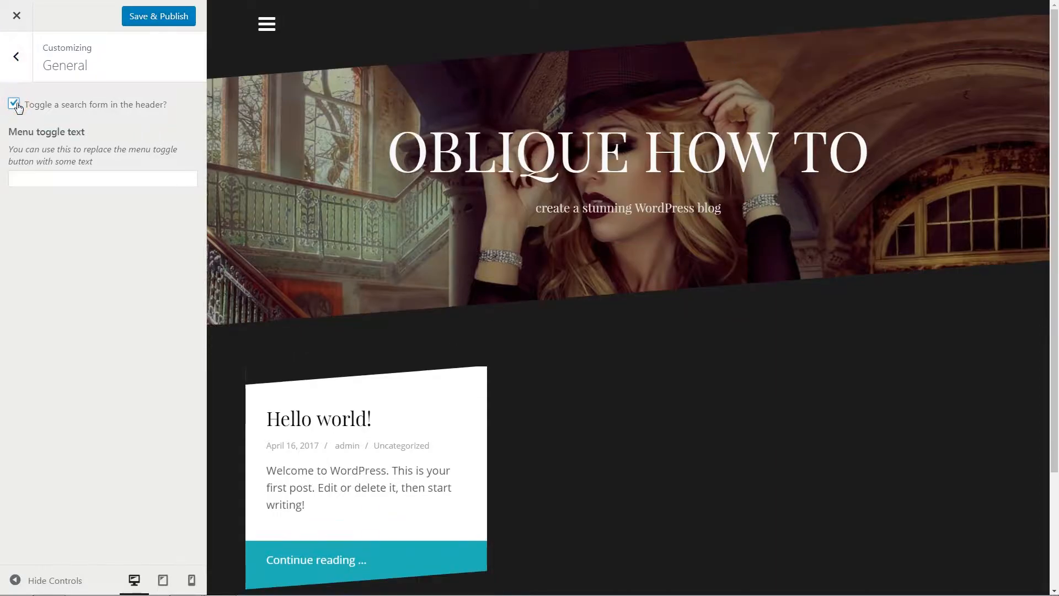
pyautogui.click(13, 104)
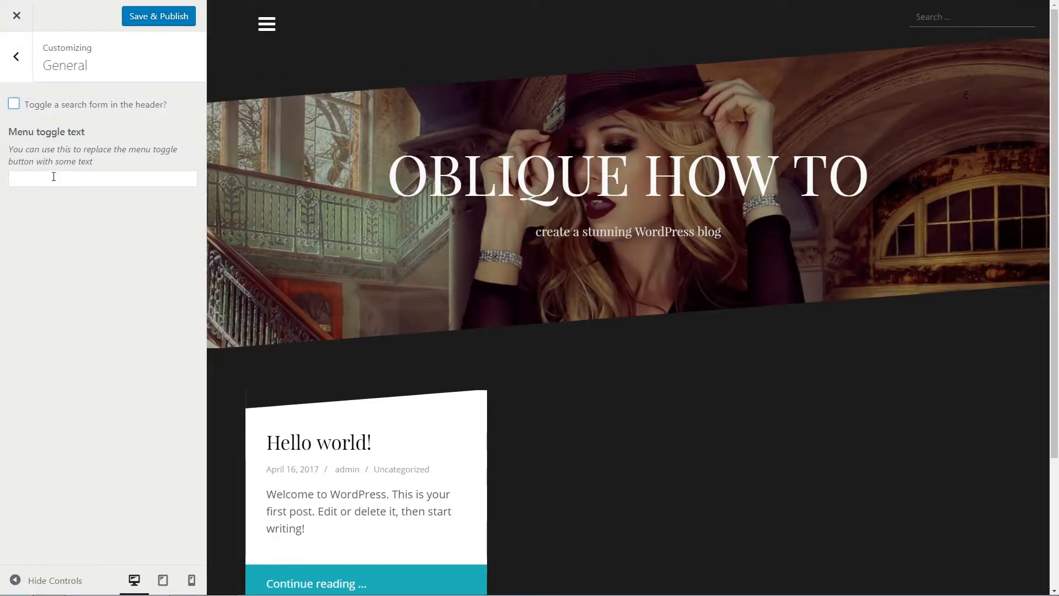
pyautogui.write('MENU')
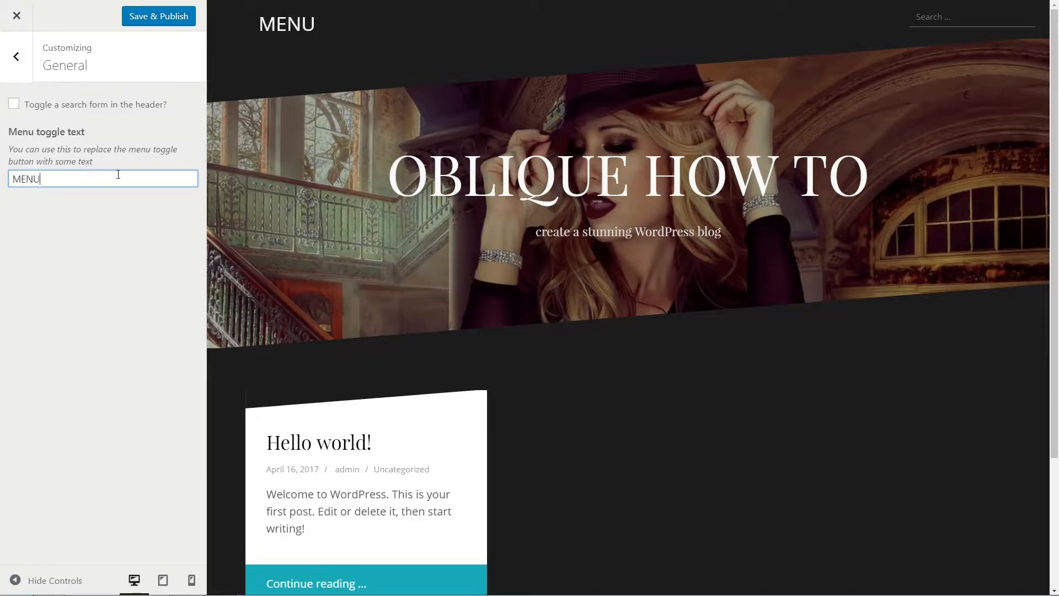
pyautogui.click(158, 16)
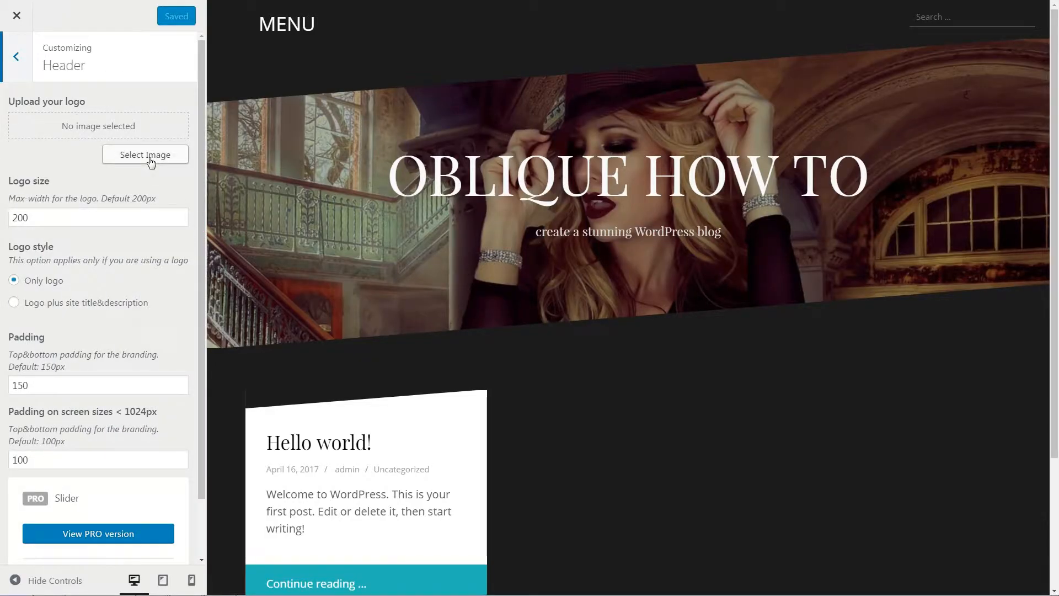
pyautogui.click(145, 154)
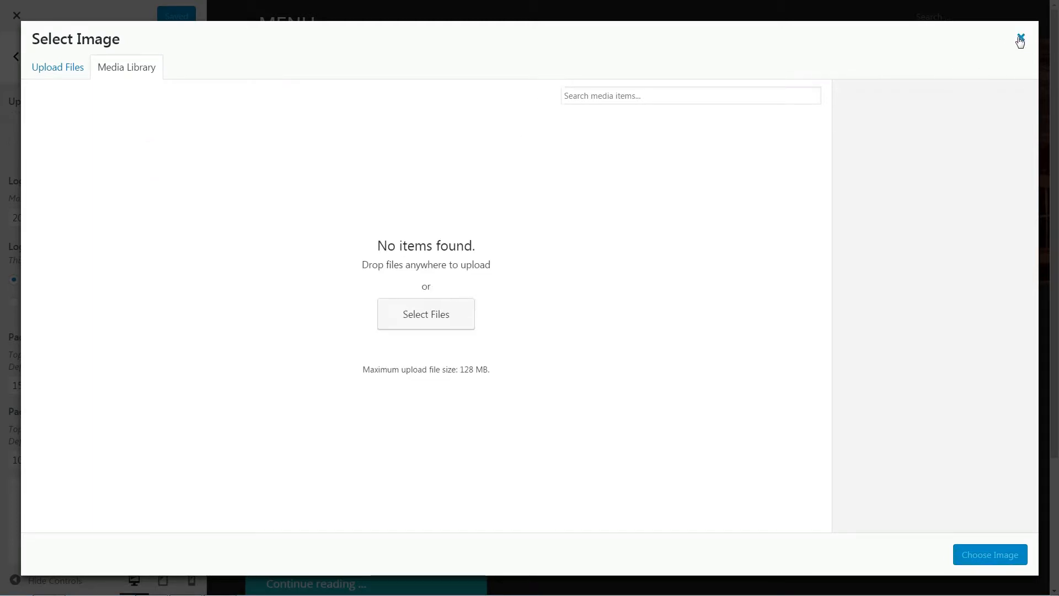
pyautogui.click(1019, 40)
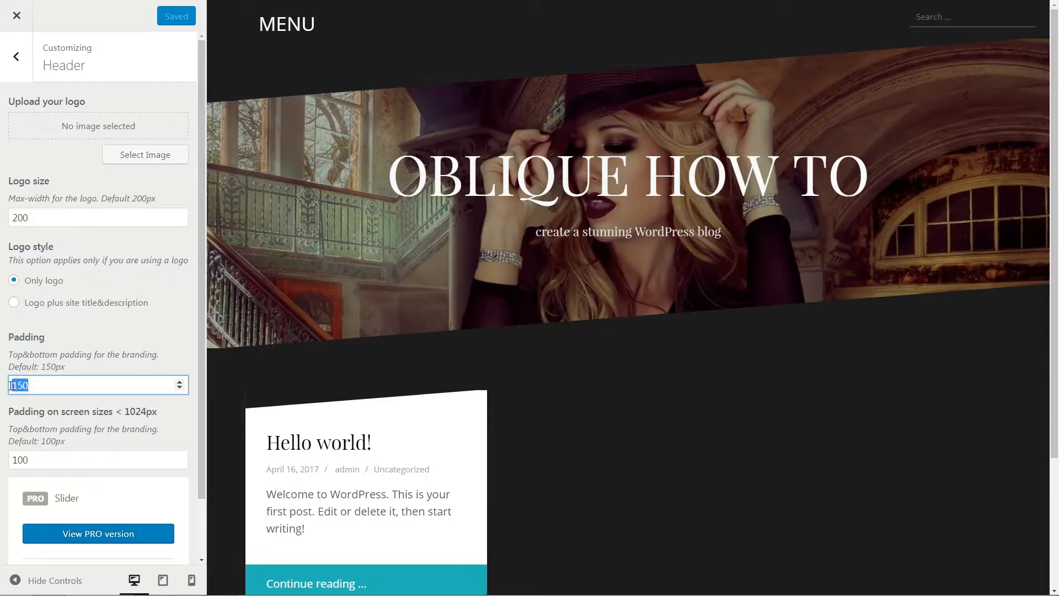
pyautogui.click(98, 460)
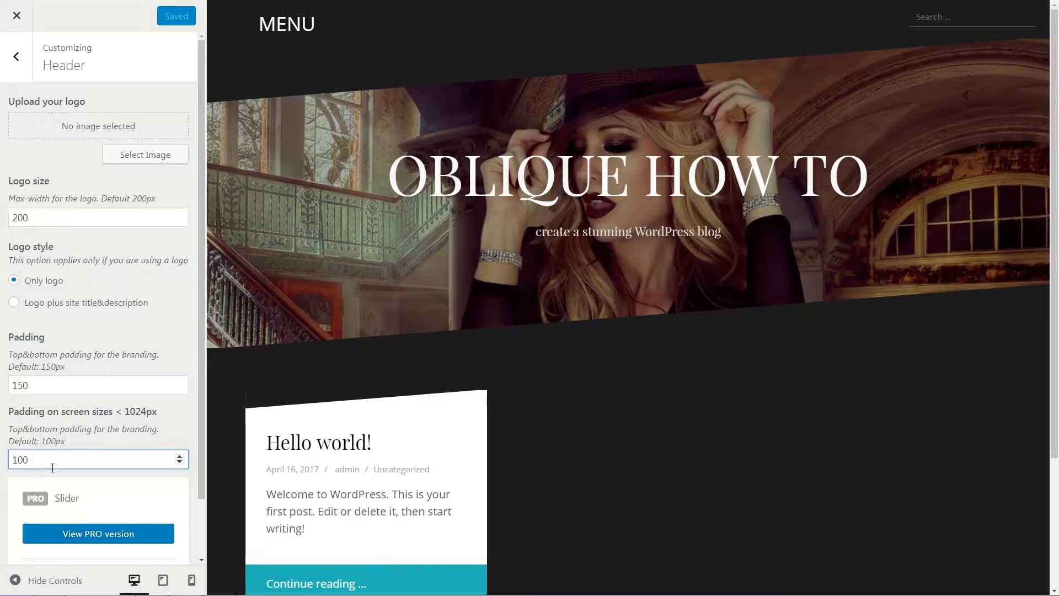
pyautogui.scroll(-3)
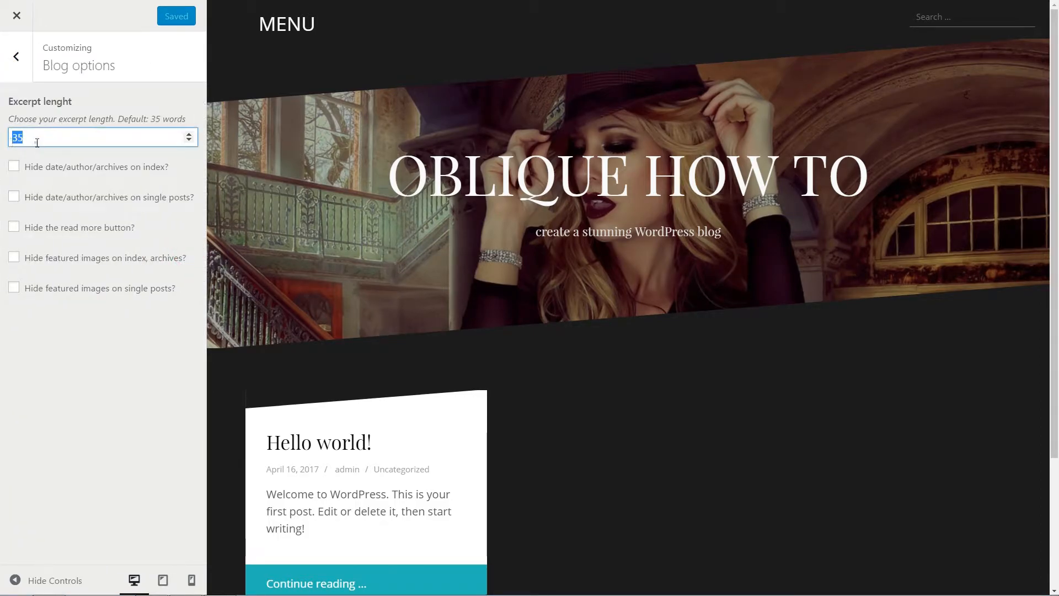
# Toggle 'Hide date/author/archives on index' on and off, leaving dates and authors visible
pyautogui.click(13, 166)
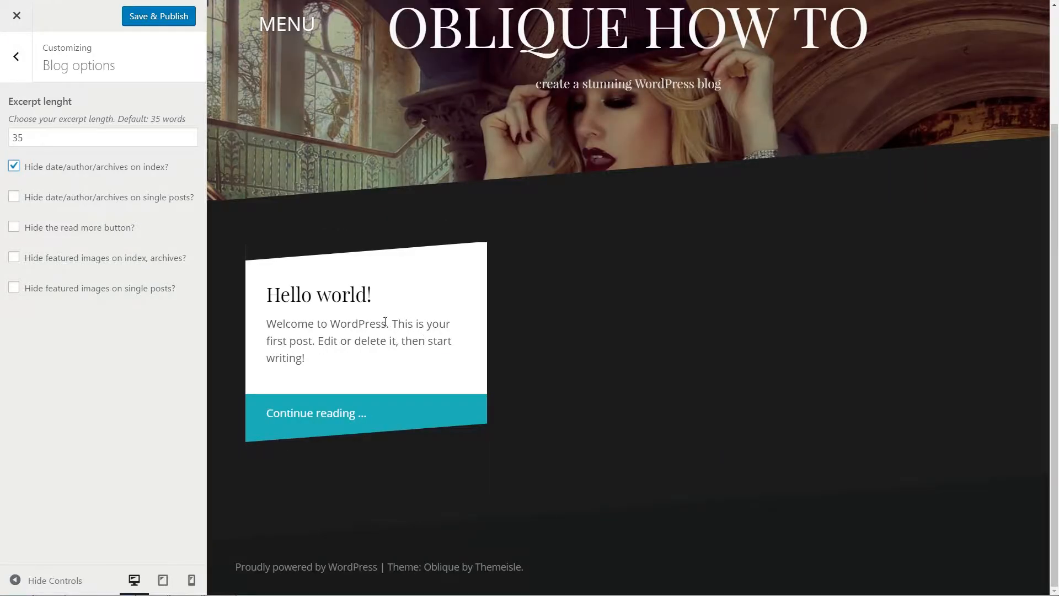
pyautogui.moveTo(35, 186)
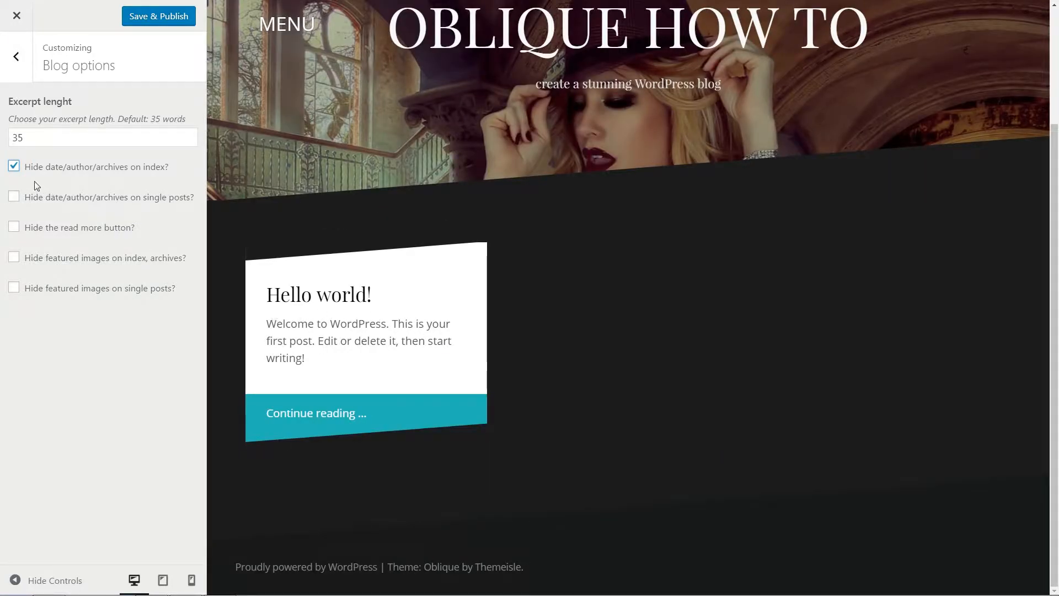
pyautogui.click(14, 167)
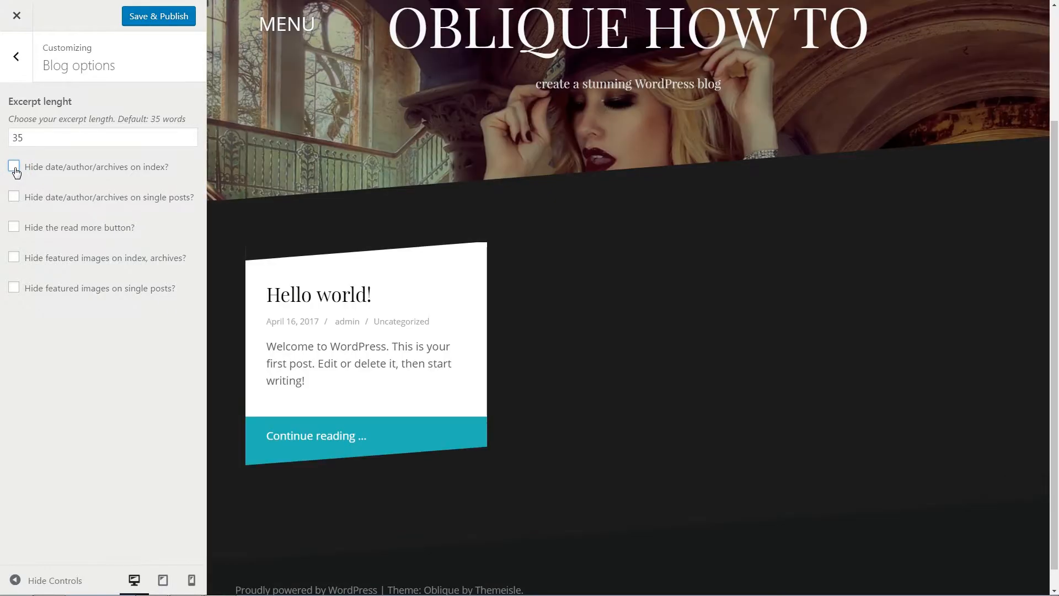
pyautogui.click(13, 166)
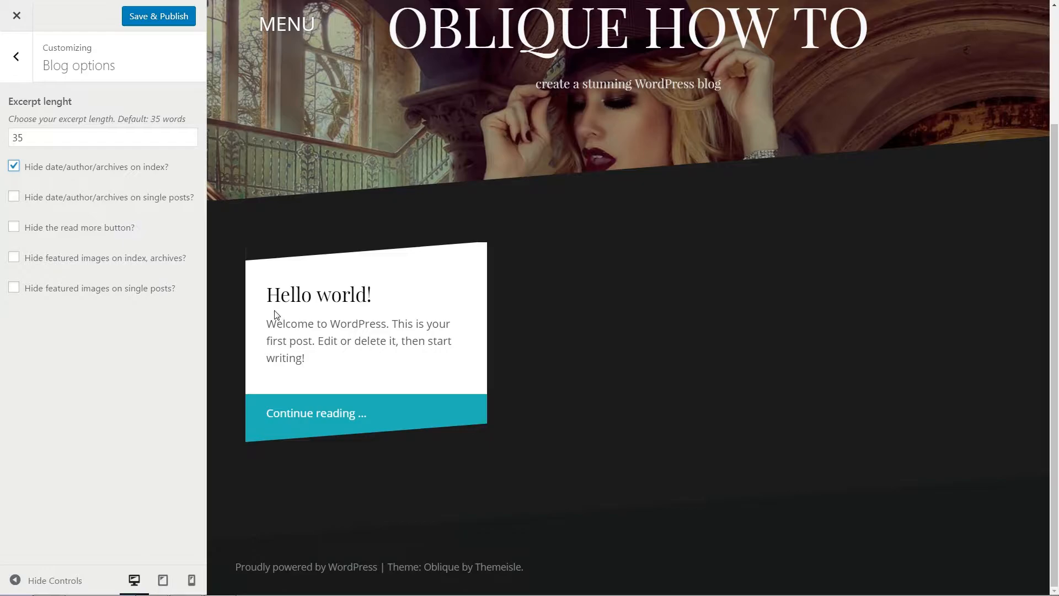
pyautogui.click(13, 167)
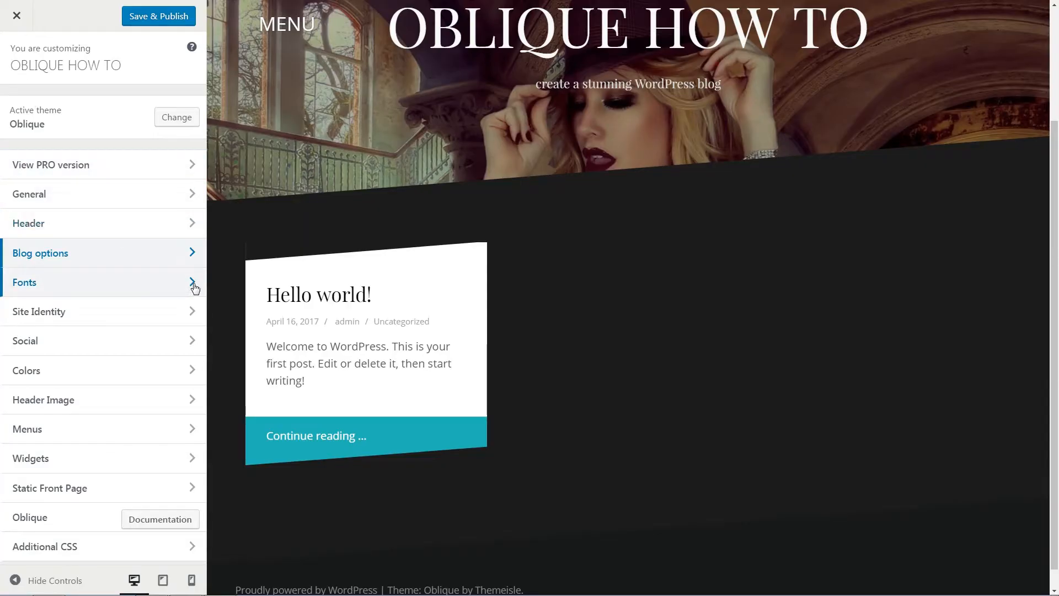
# Open Fonts and scroll through the body, heading and font size fields
pyautogui.click(102, 282)
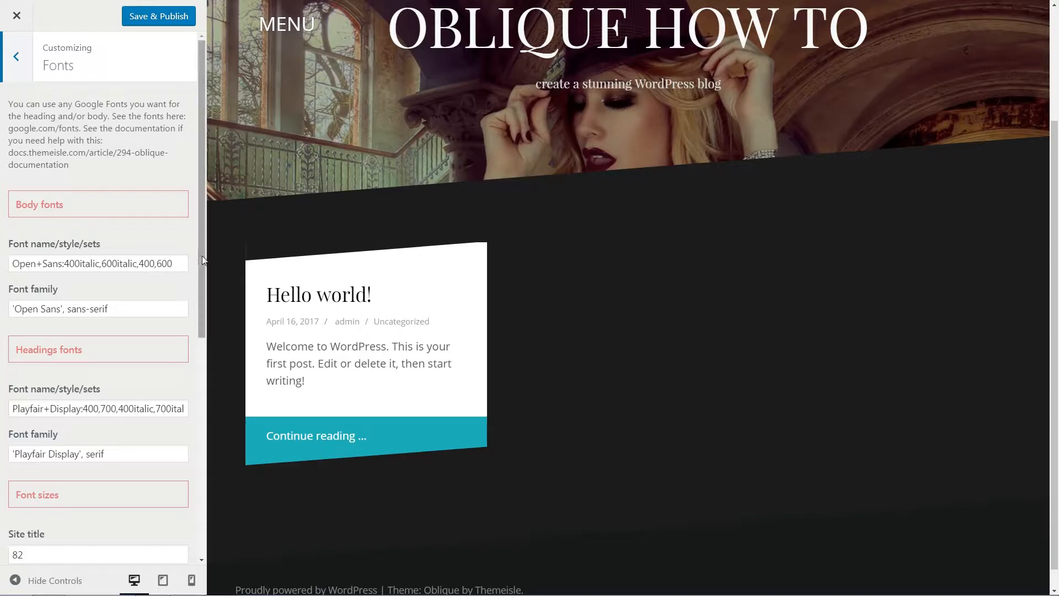
pyautogui.scroll(-3)
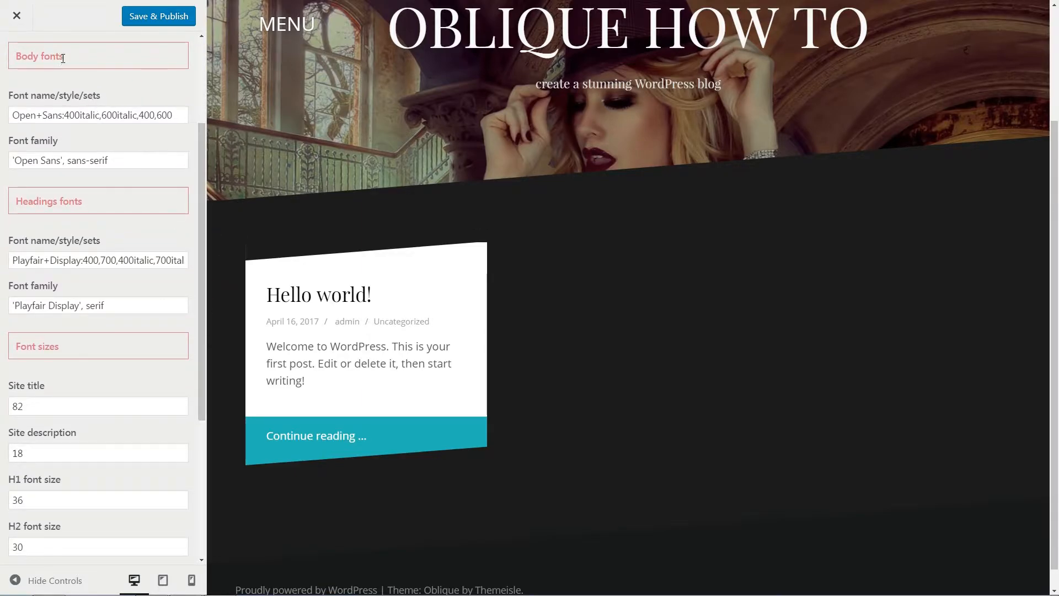
pyautogui.moveTo(72, 274)
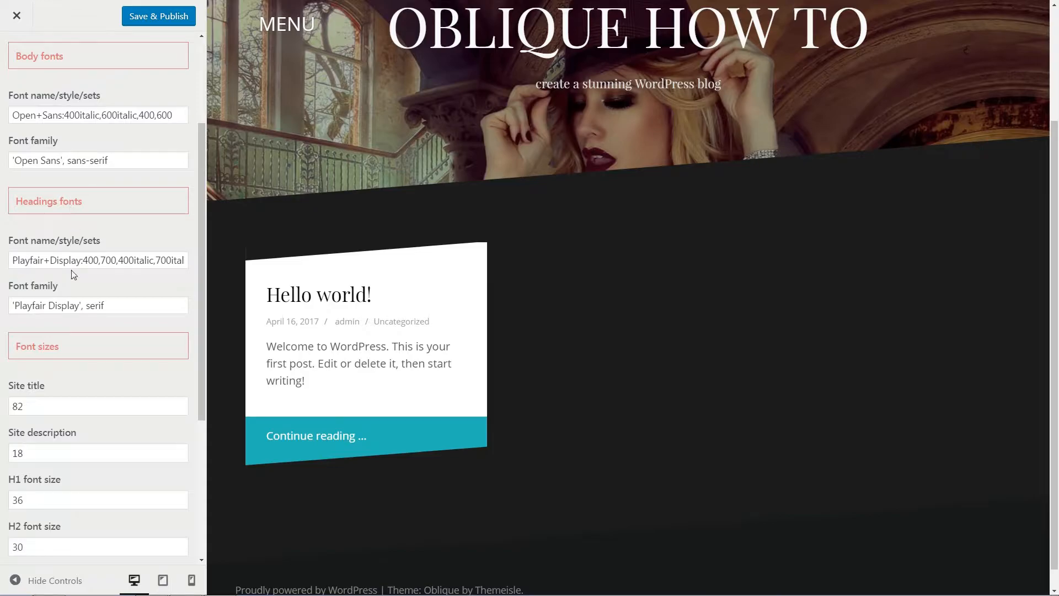
pyautogui.moveTo(68, 345)
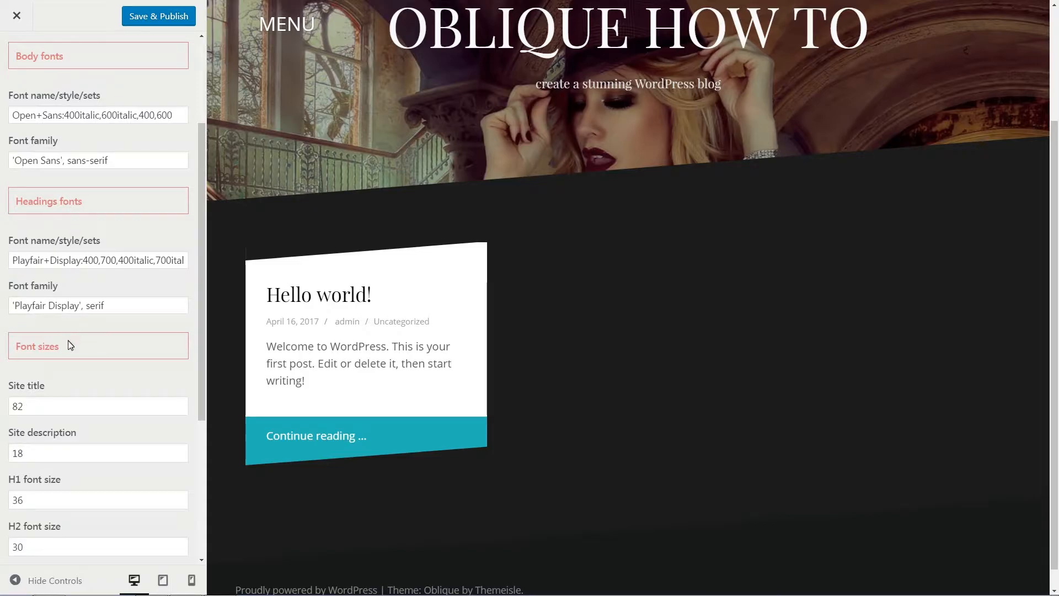
pyautogui.moveTo(207, 286)
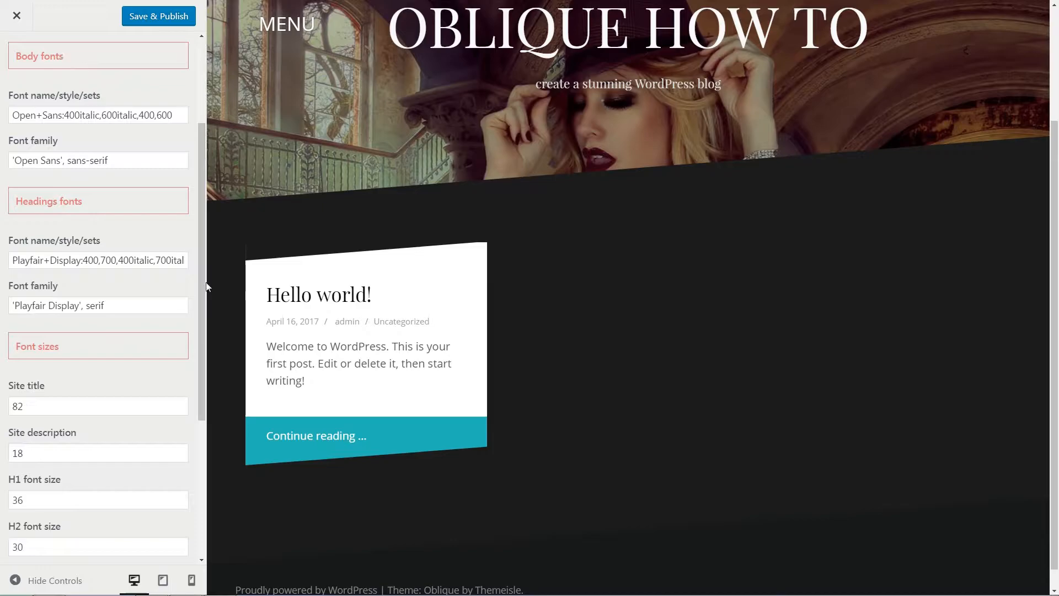
pyautogui.scroll(-3)
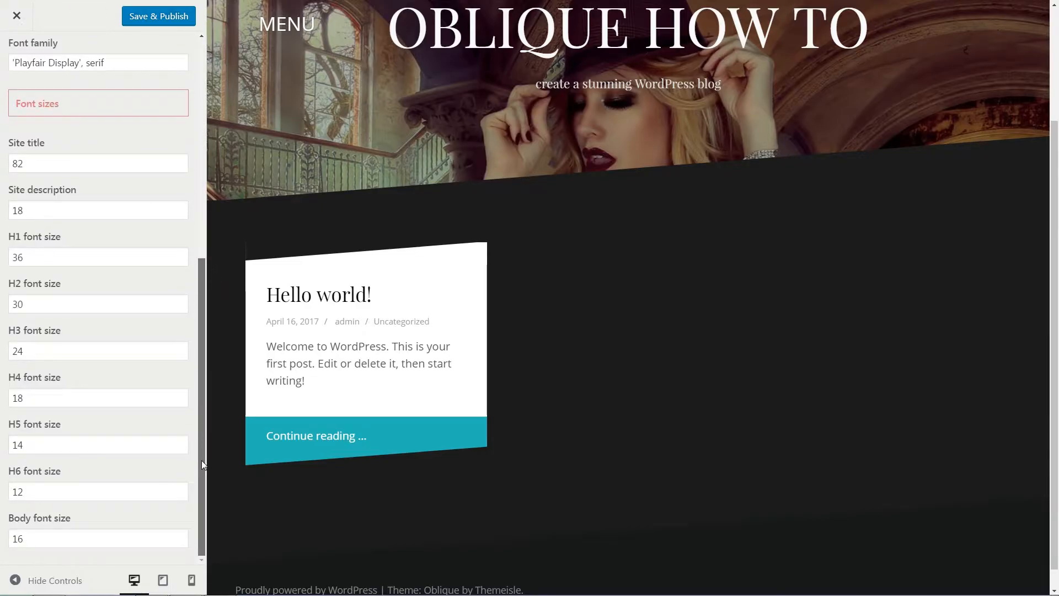
# Preview the site at tablet then phone width and scroll through the mobile preview
pyautogui.click(163, 579)
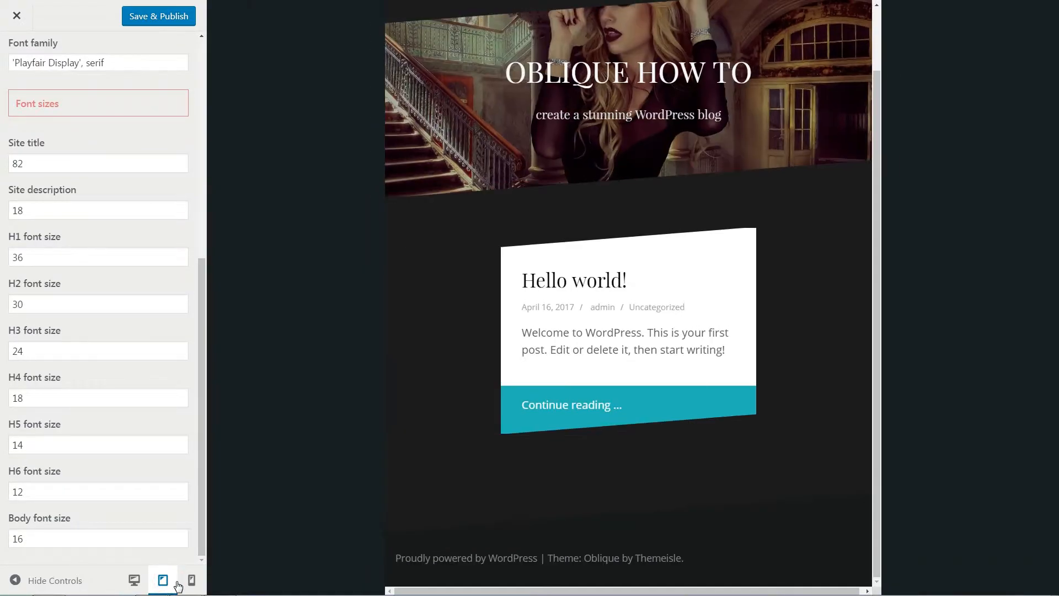
pyautogui.click(191, 580)
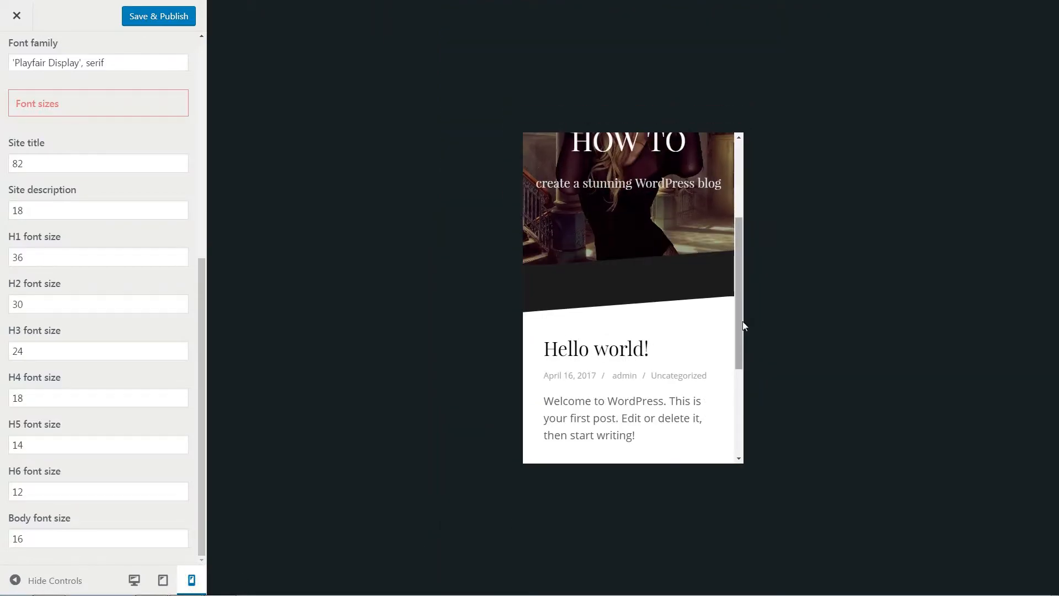
pyautogui.scroll(-3)
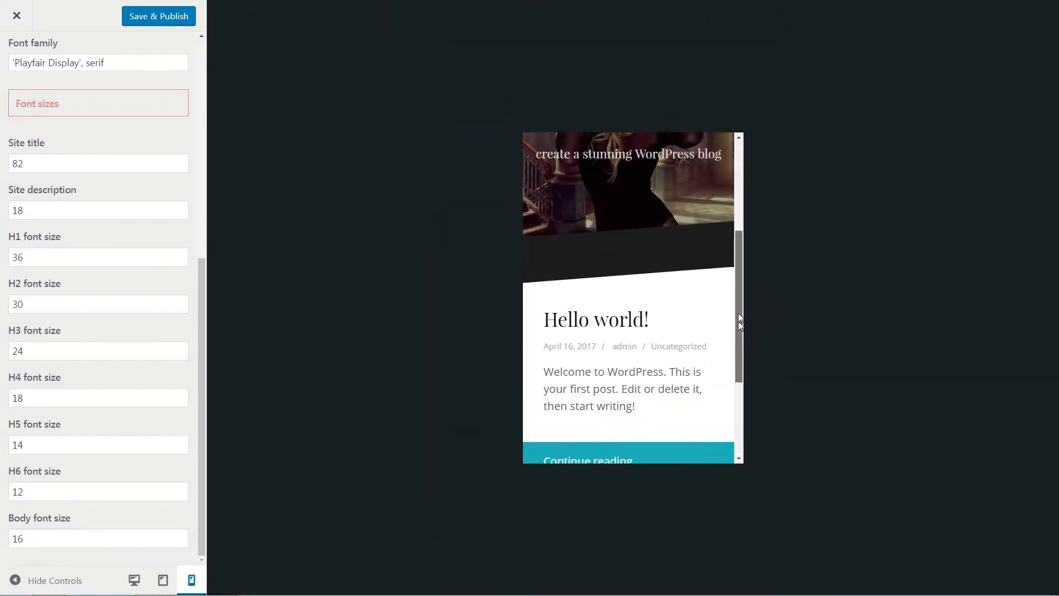
pyautogui.scroll(-3)
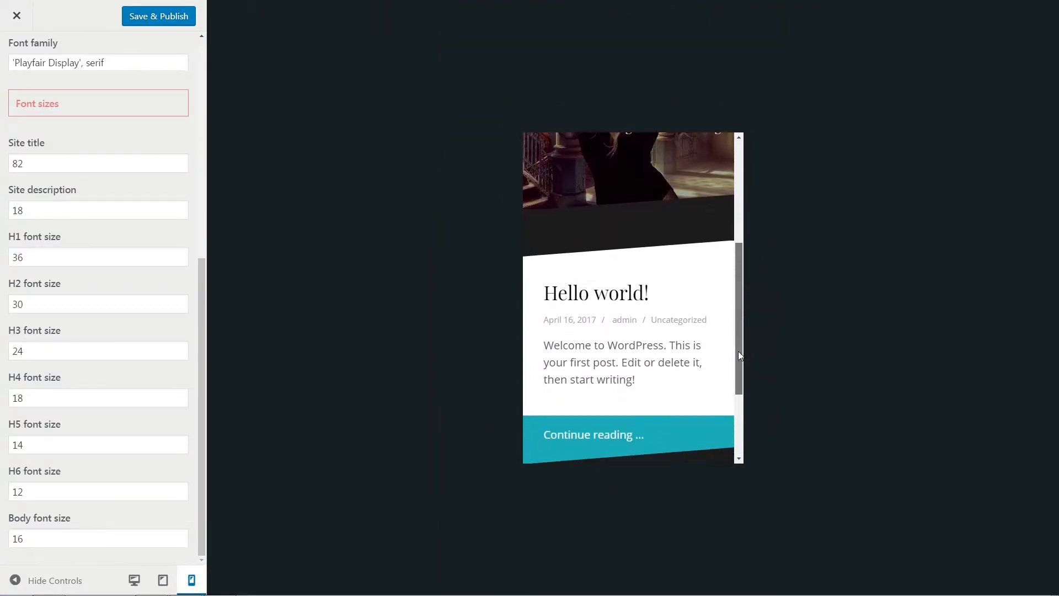
pyautogui.scroll(-3)
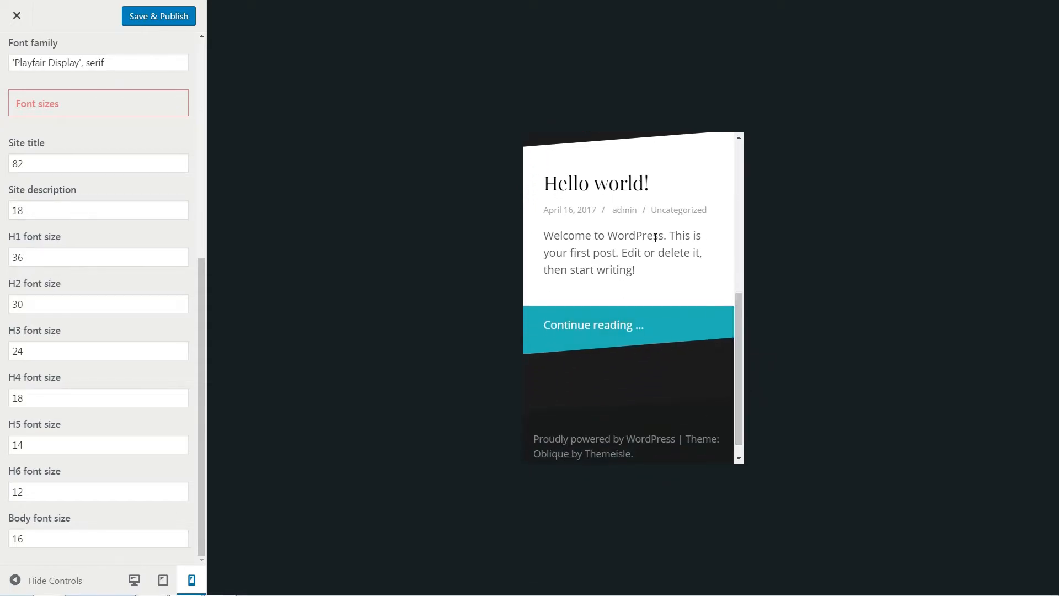
pyautogui.tripleClick(621, 252)
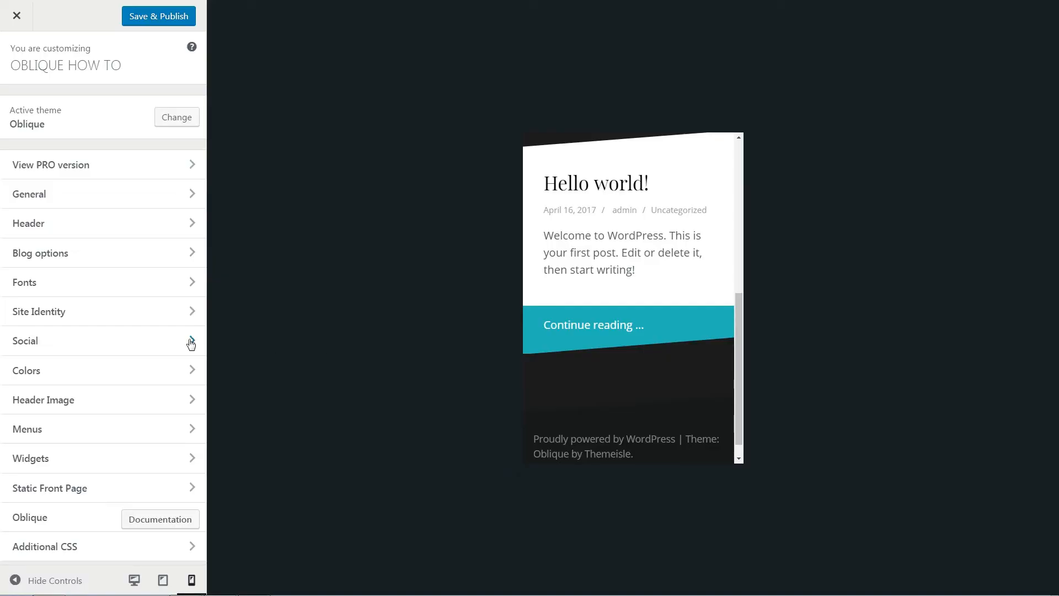
# Add a facebook.com custom link to the social menu and assign it to the Social location
pyautogui.click(102, 340)
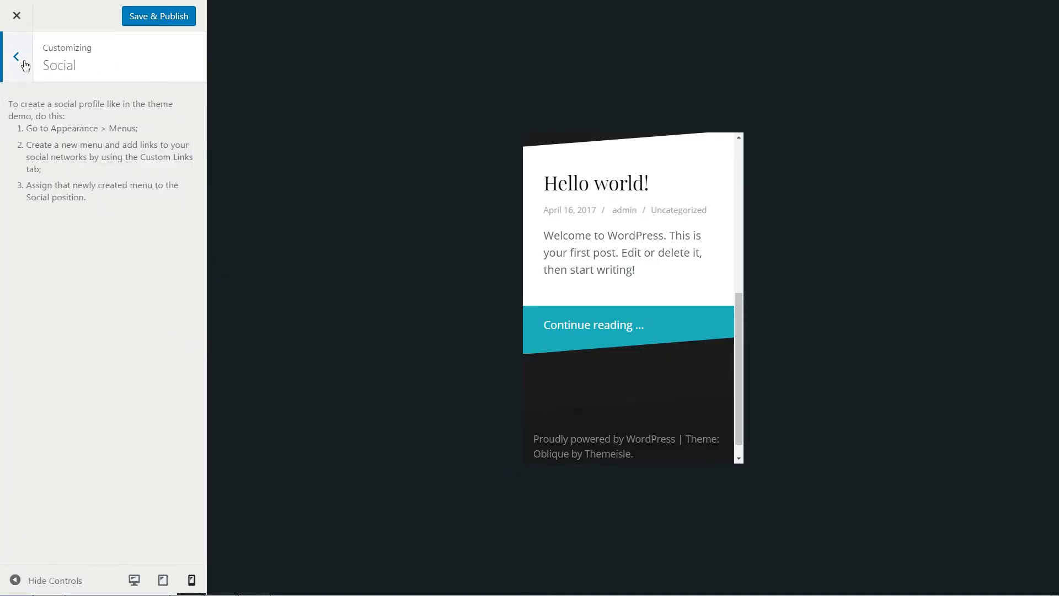
pyautogui.click(16, 56)
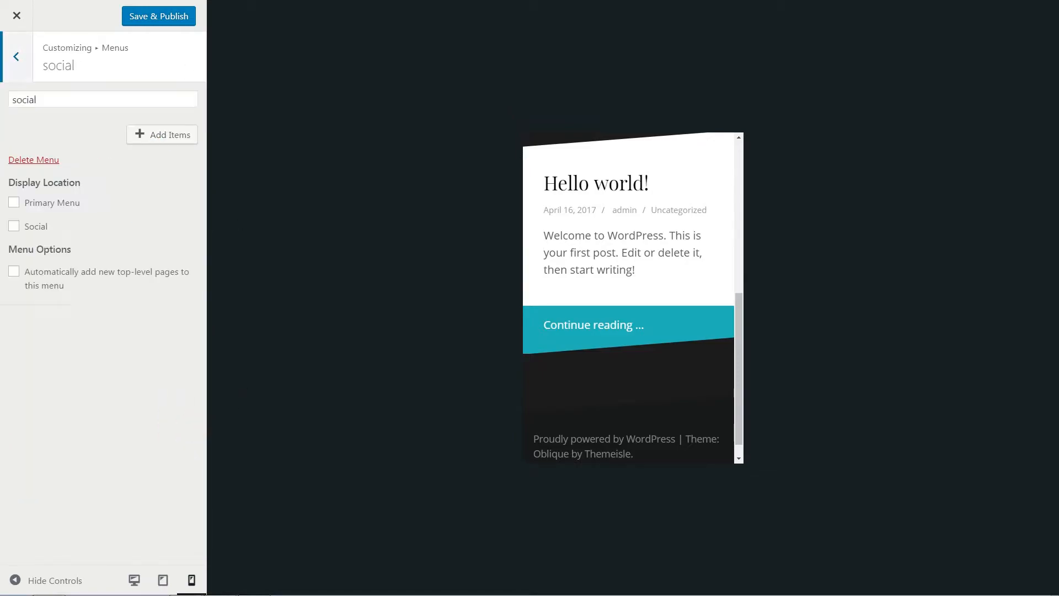
pyautogui.click(163, 134)
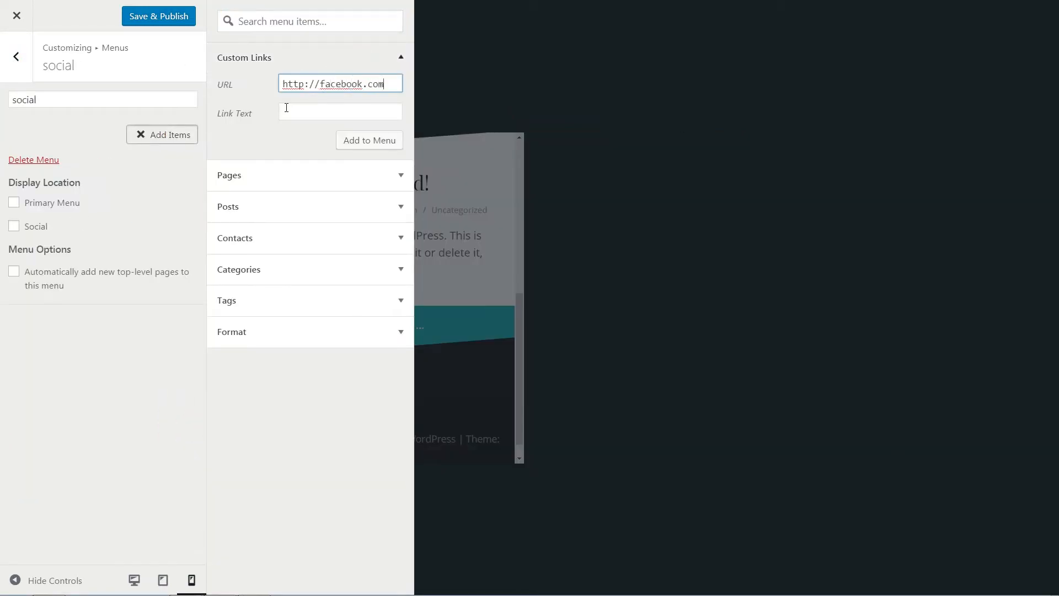
pyautogui.click(369, 140)
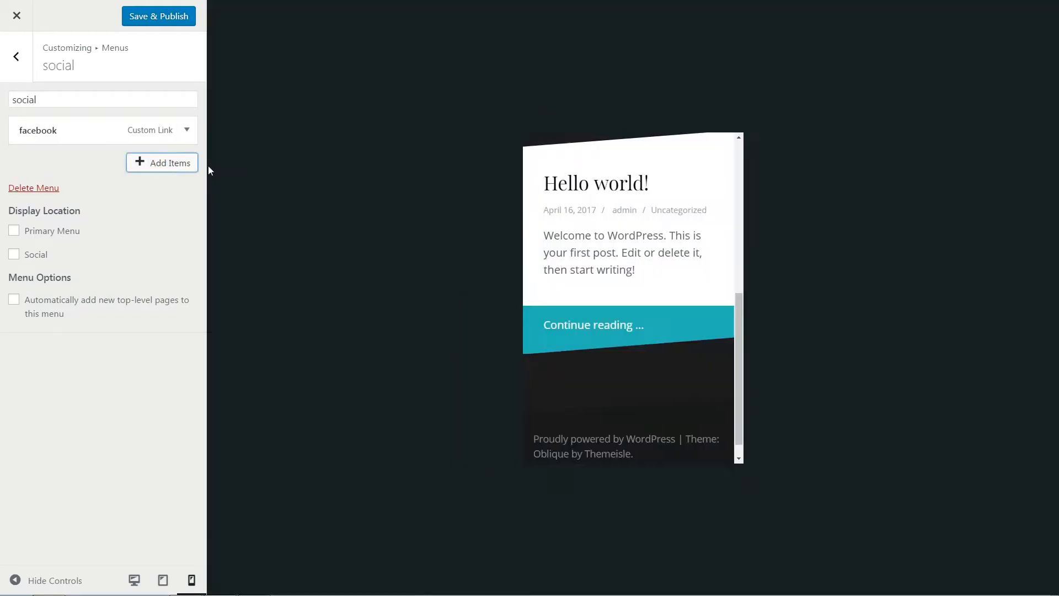
pyautogui.click(13, 282)
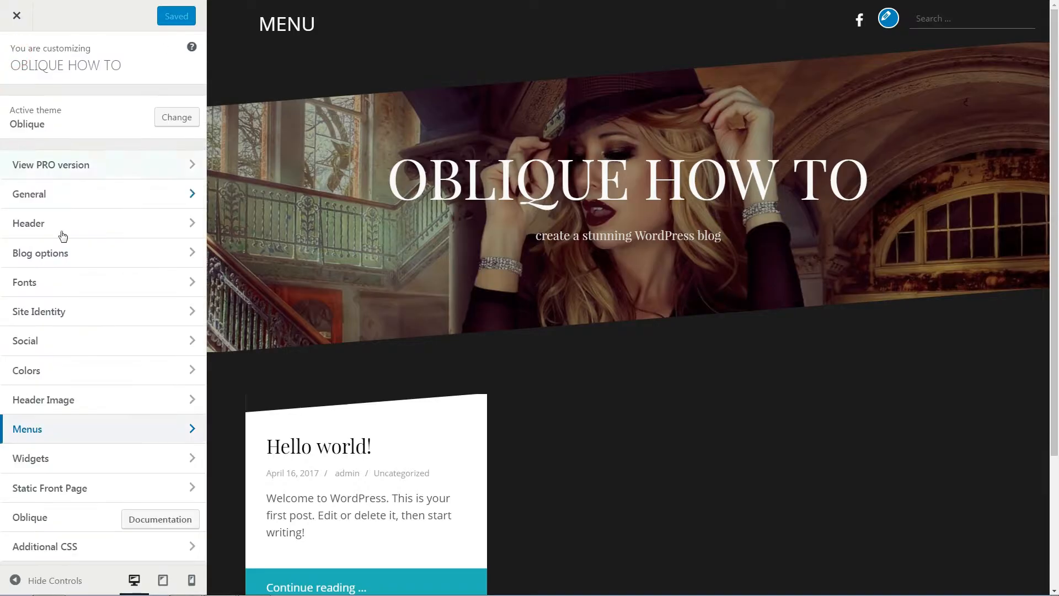
# Hide the current header image under Header Image and return to the main Customizer list
pyautogui.click(26, 370)
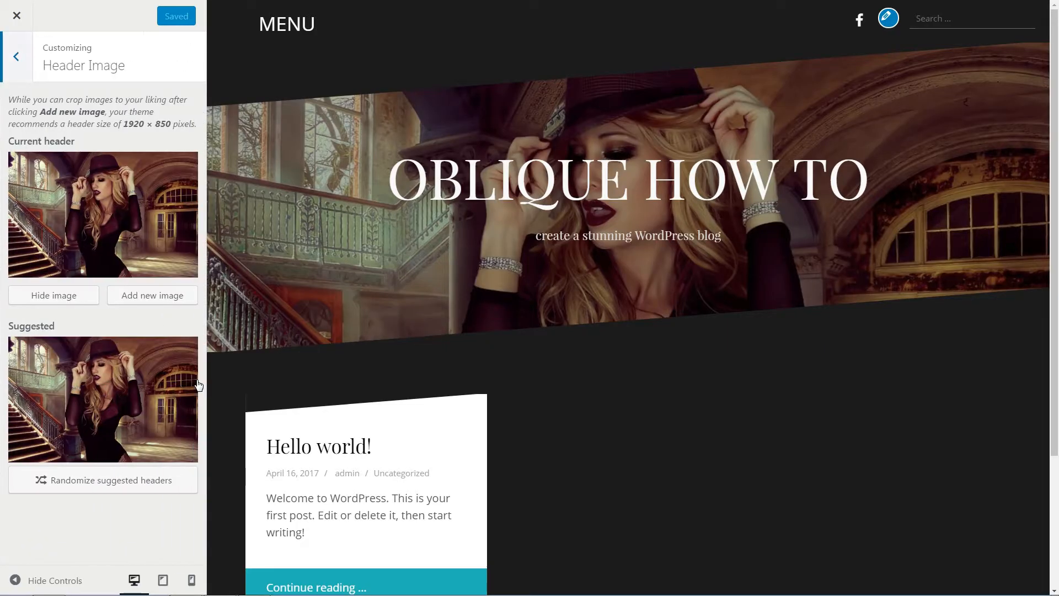
pyautogui.click(53, 295)
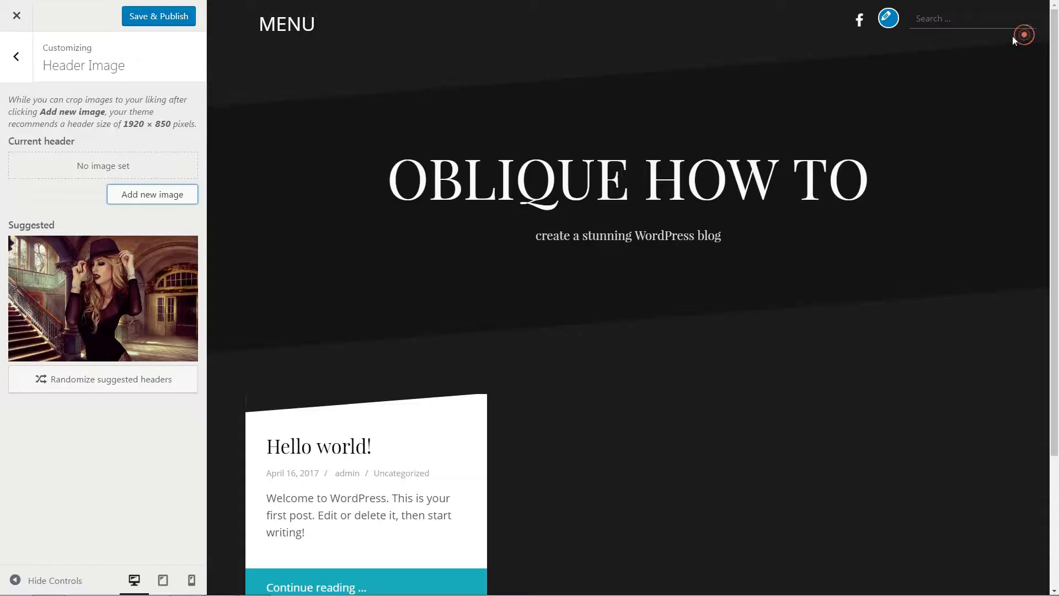
pyautogui.click(15, 56)
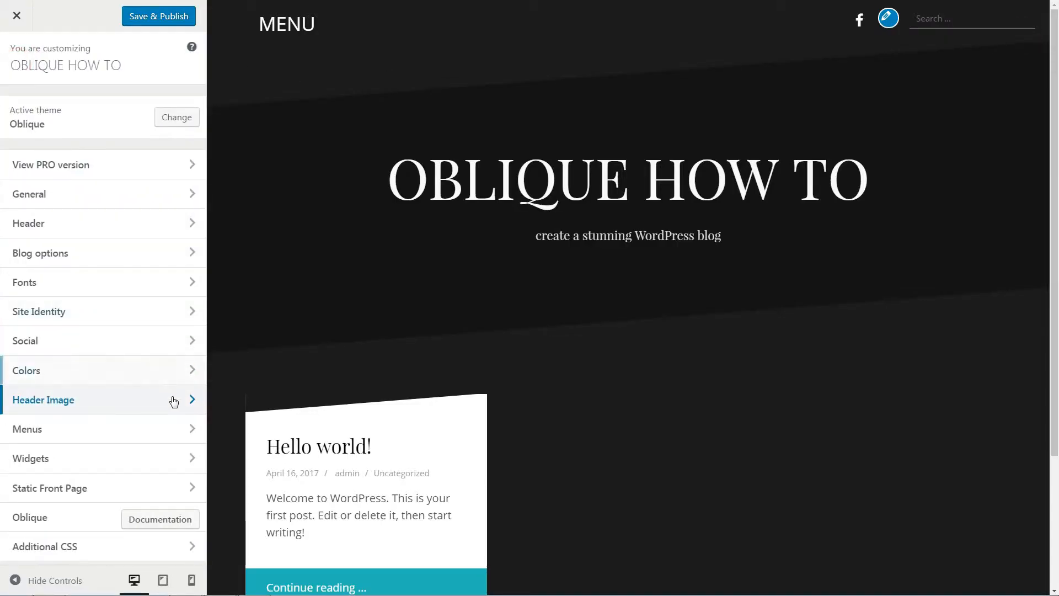
# Build a 'main' menu with Home and Sample Page as the Primary Menu and save it
pyautogui.click(27, 429)
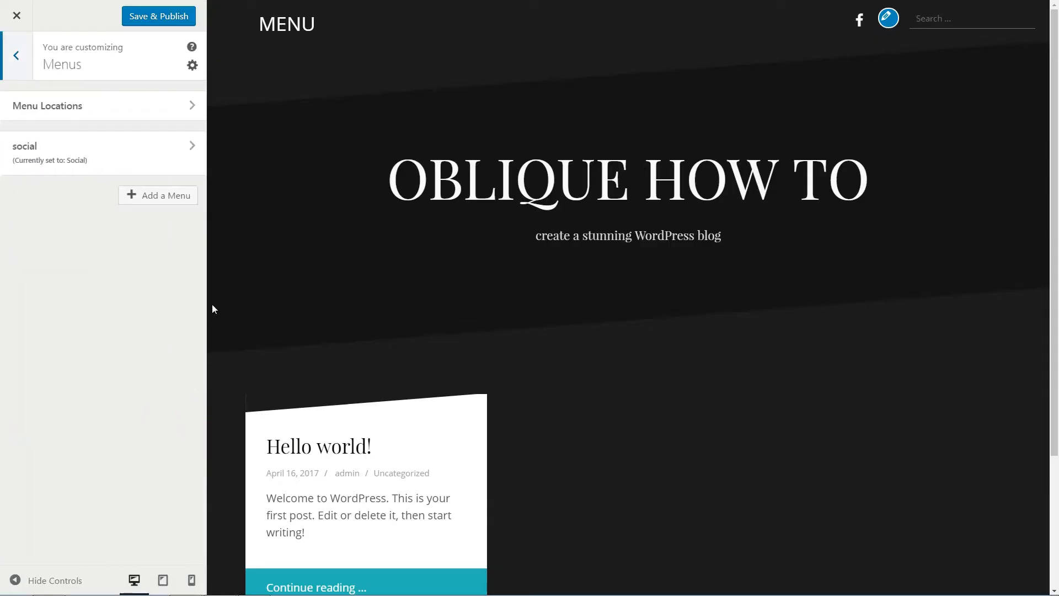
pyautogui.click(158, 195)
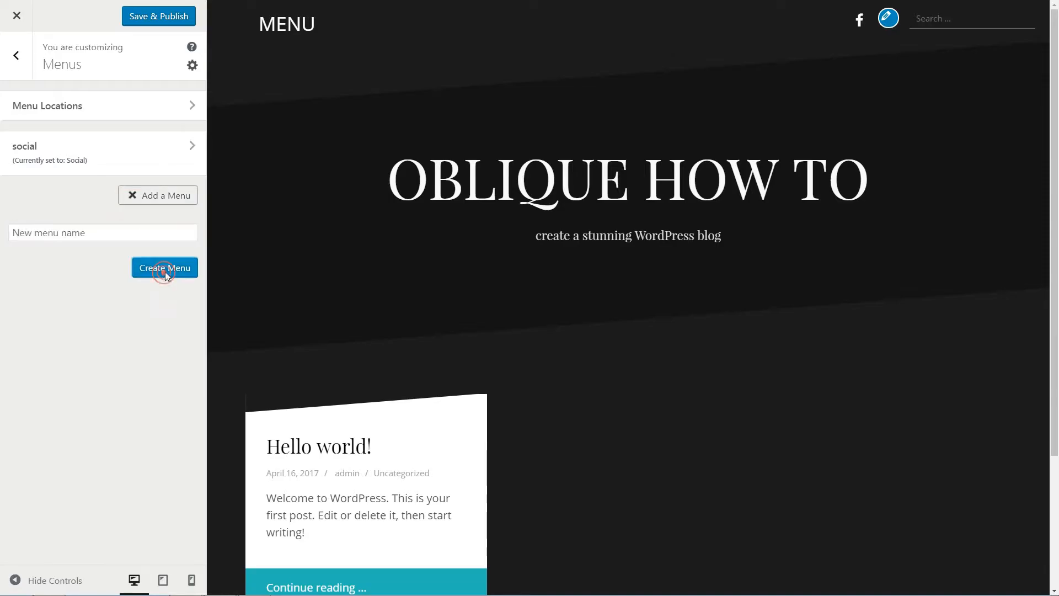
pyautogui.click(164, 267)
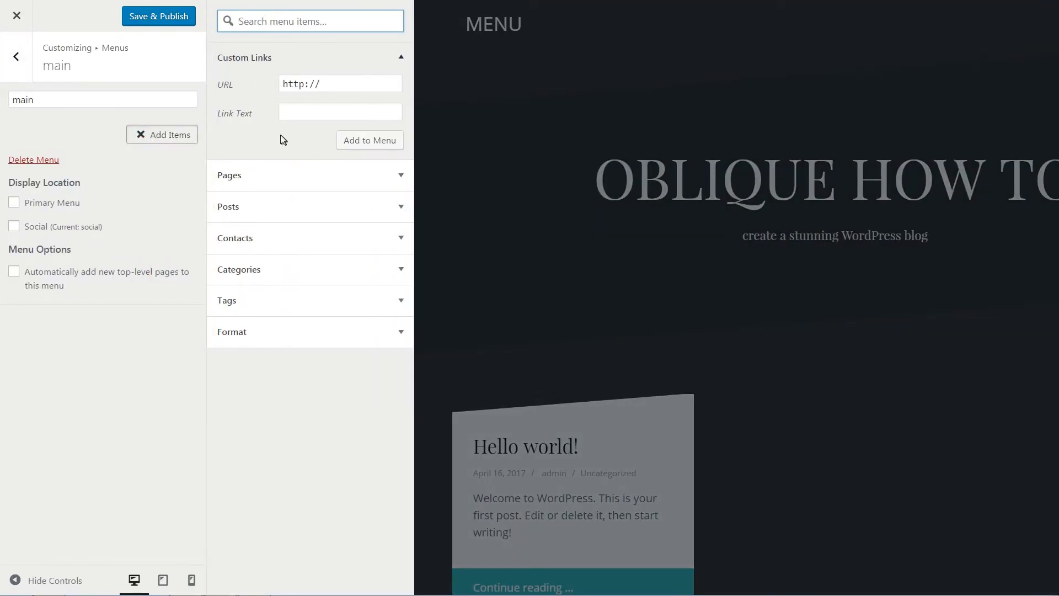
pyautogui.click(229, 175)
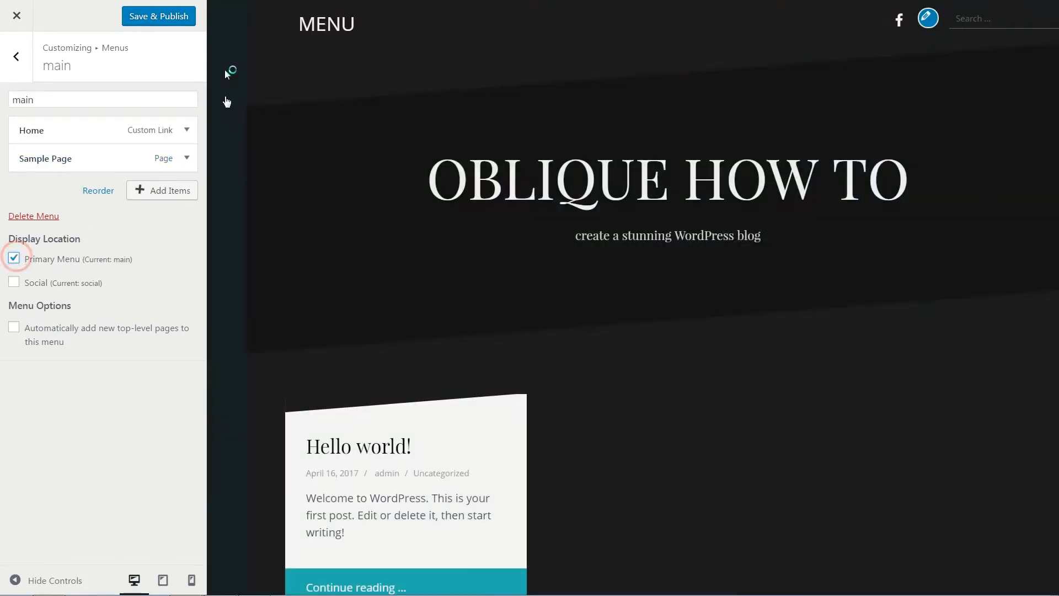
pyautogui.click(158, 15)
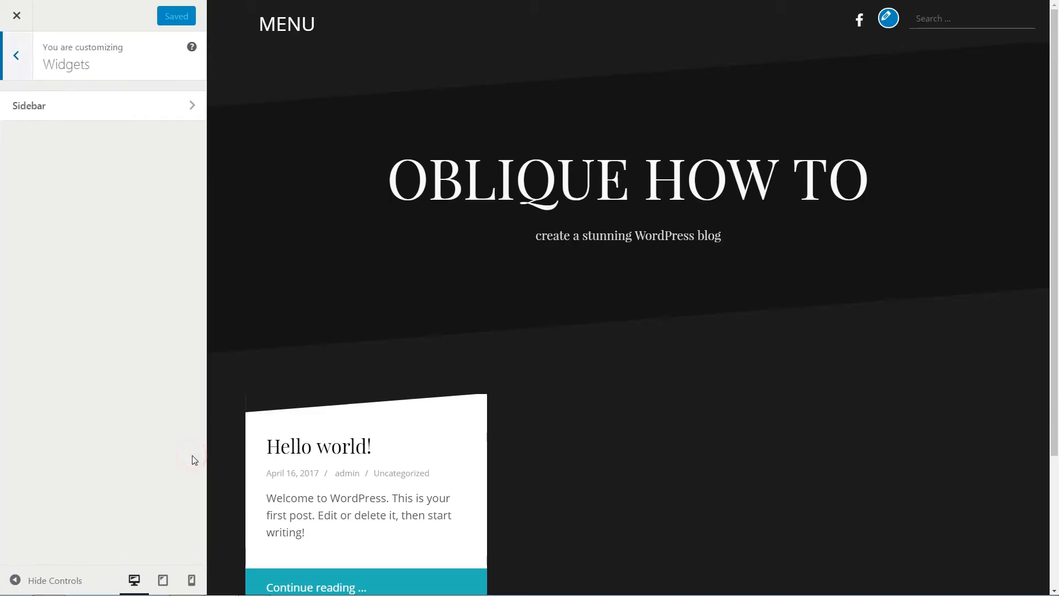
# Review the sidebar's Search widget settings and remove the Categories widget
pyautogui.click(102, 105)
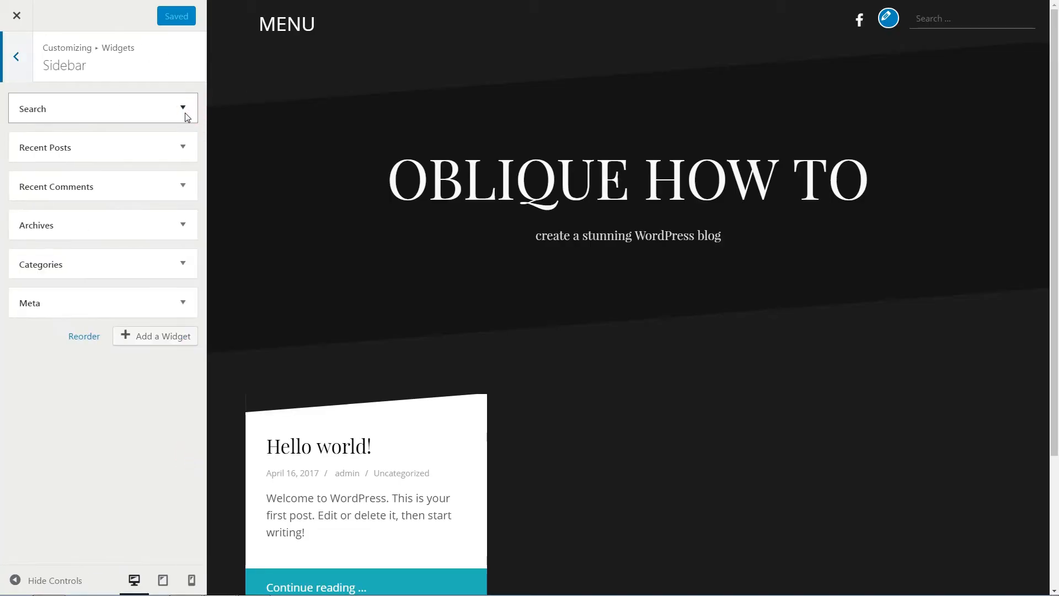
pyautogui.click(181, 108)
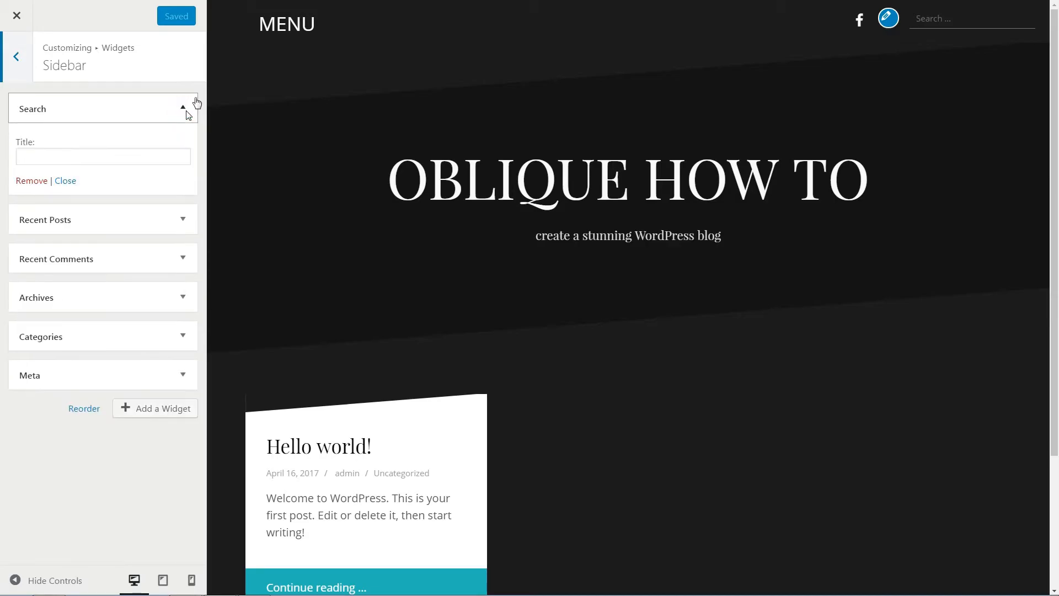
pyautogui.click(183, 108)
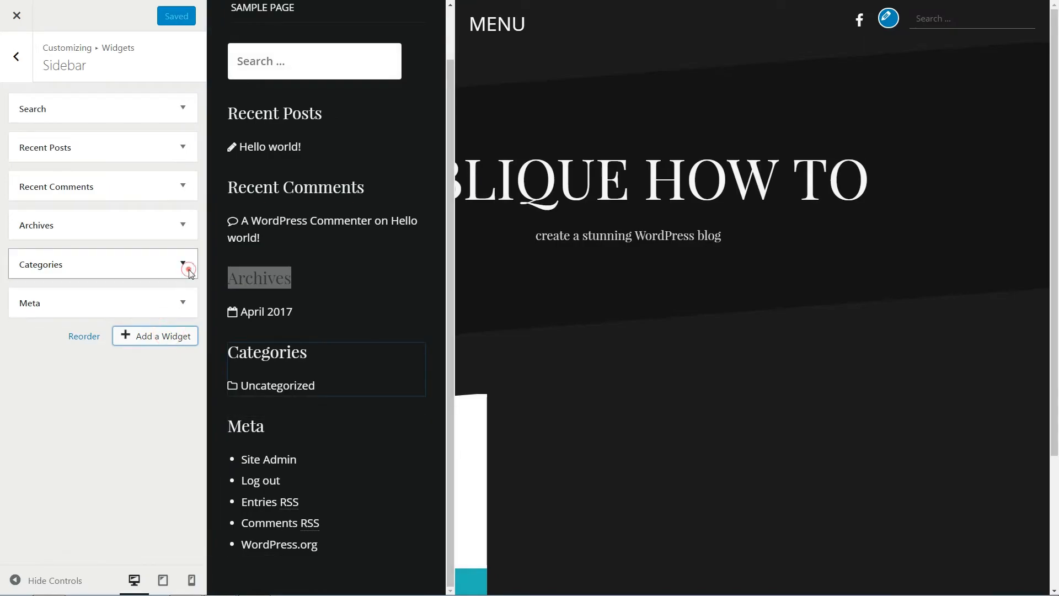
pyautogui.click(183, 264)
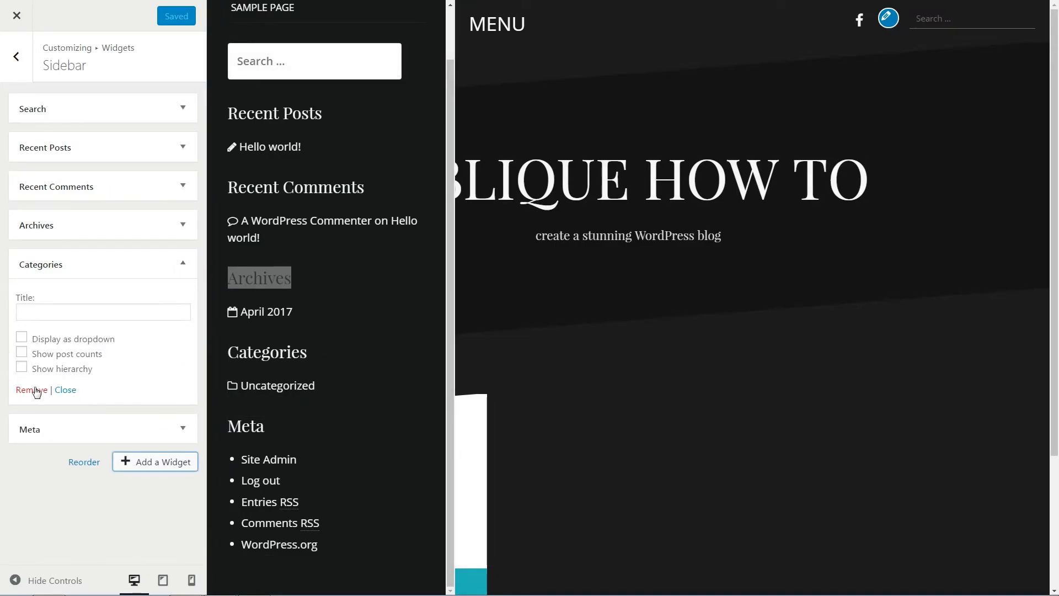
pyautogui.click(31, 390)
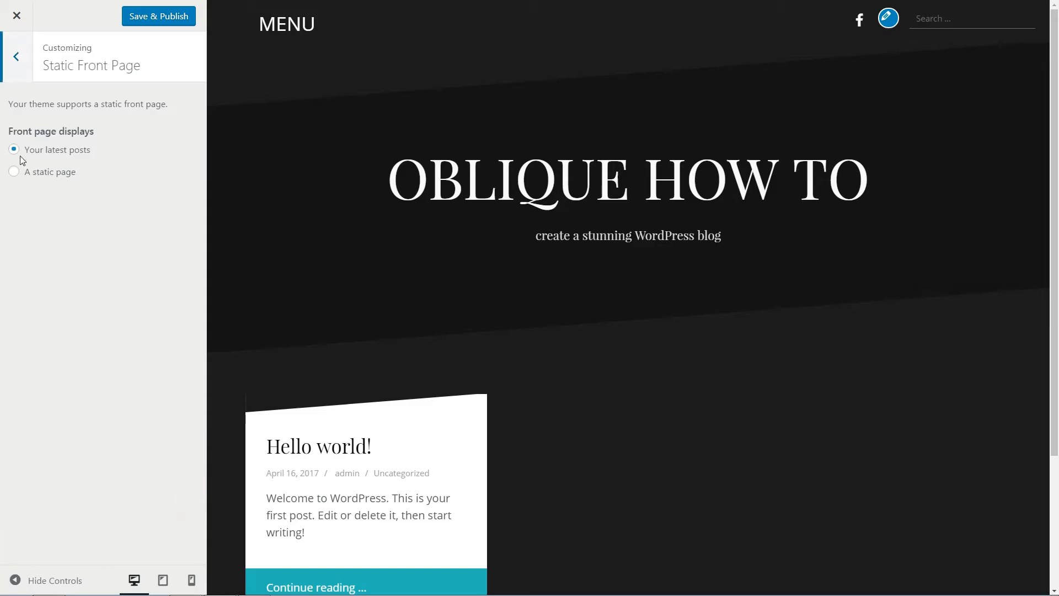
# Apply the suggested header image, return to the section list and exit to the live blog
pyautogui.click(13, 149)
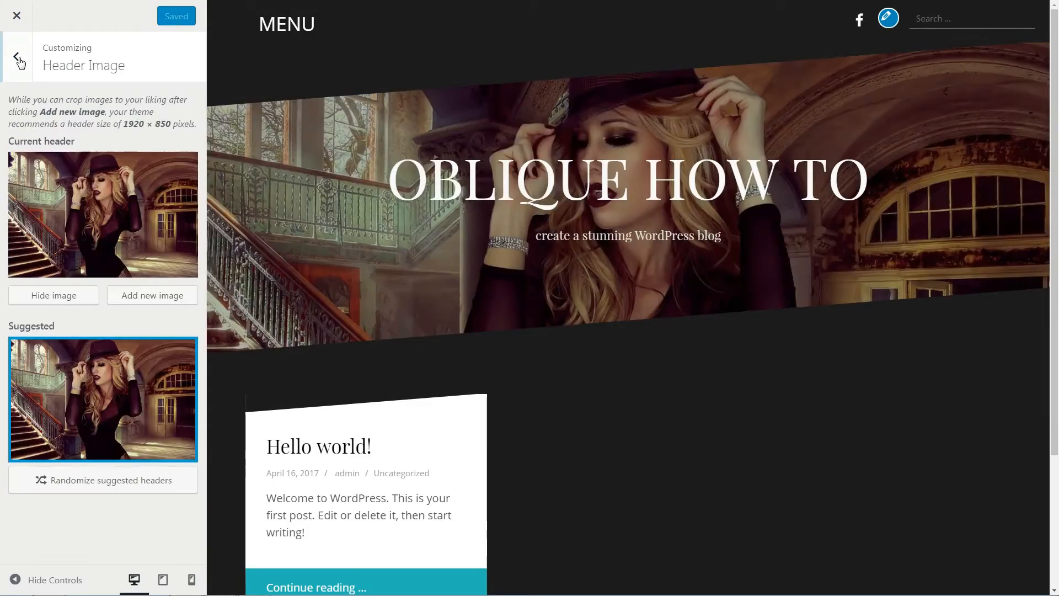
pyautogui.click(21, 60)
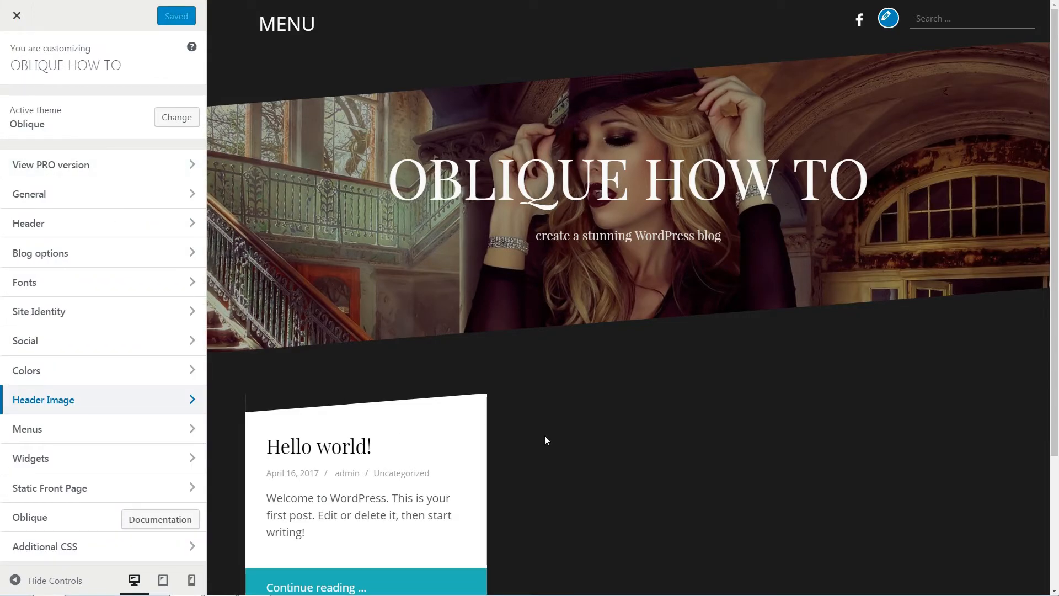
pyautogui.click(16, 16)
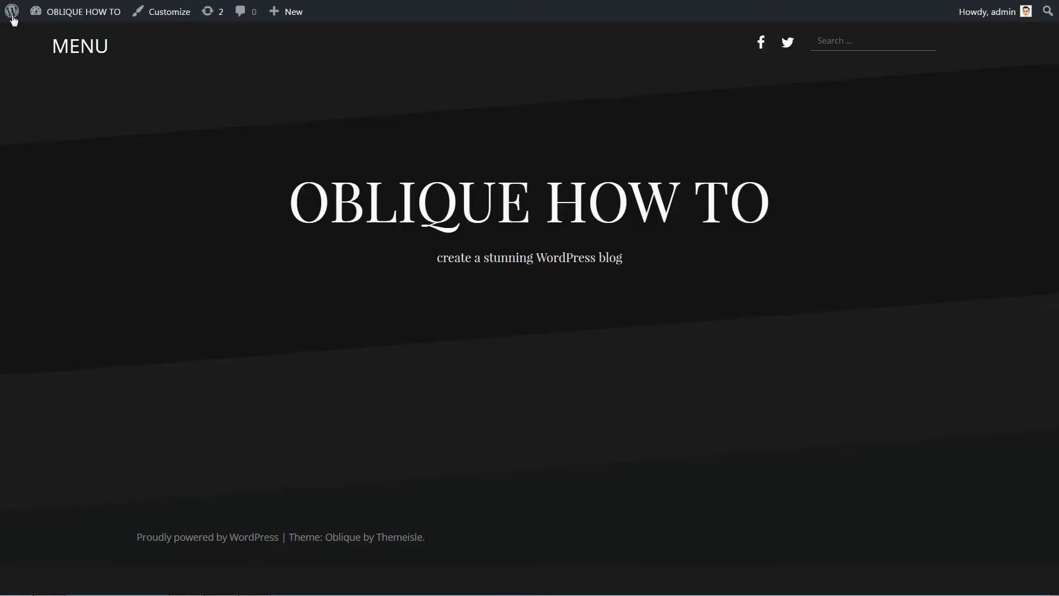
# Create a new blog post from the admin bar's + New menu
pyautogui.click(292, 12)
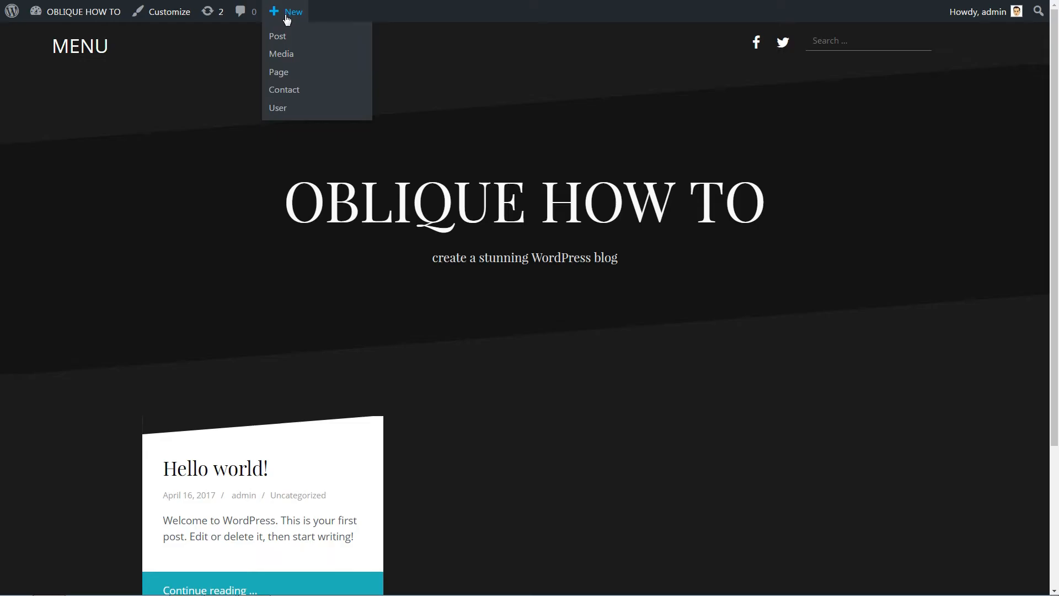
pyautogui.moveTo(277, 36)
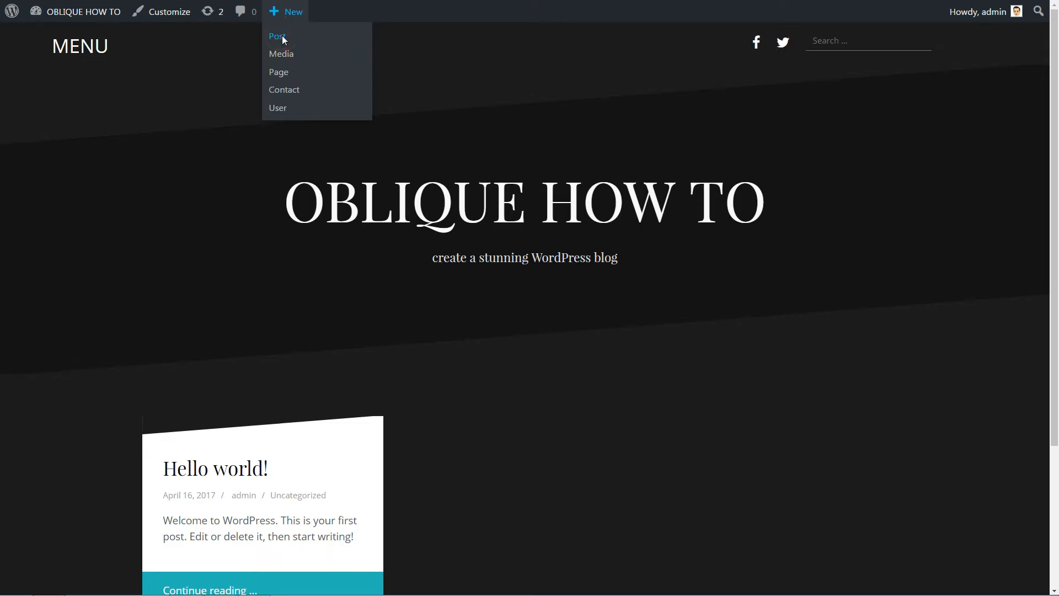
pyautogui.click(277, 36)
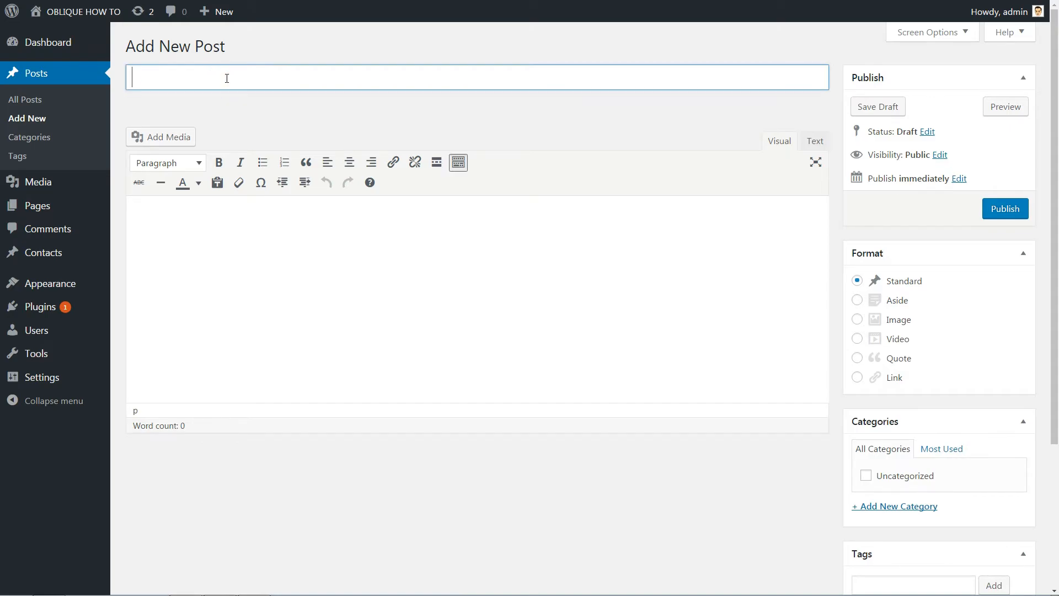
# Title the post 'Blog post TESTING' and insert the blue WordPress image
pyautogui.write('Blog post TESTING')
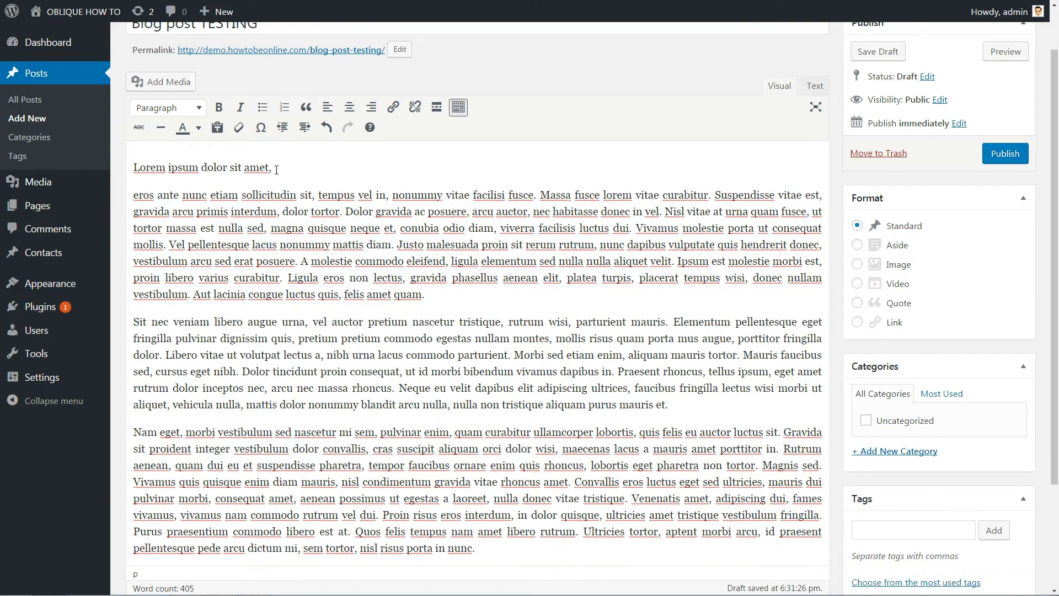
pyautogui.scroll(-3)
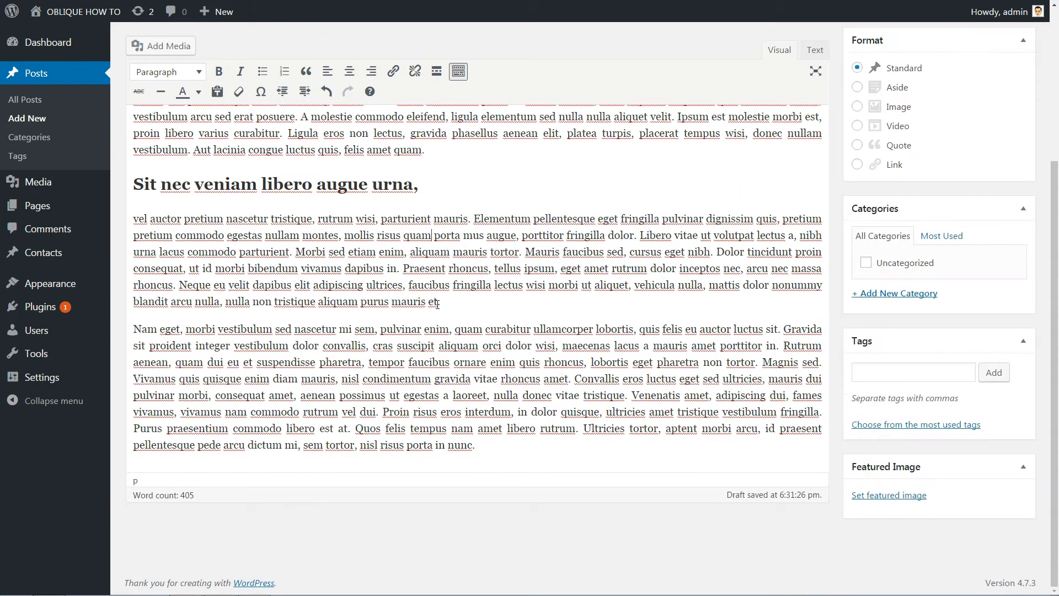
pyautogui.click(159, 46)
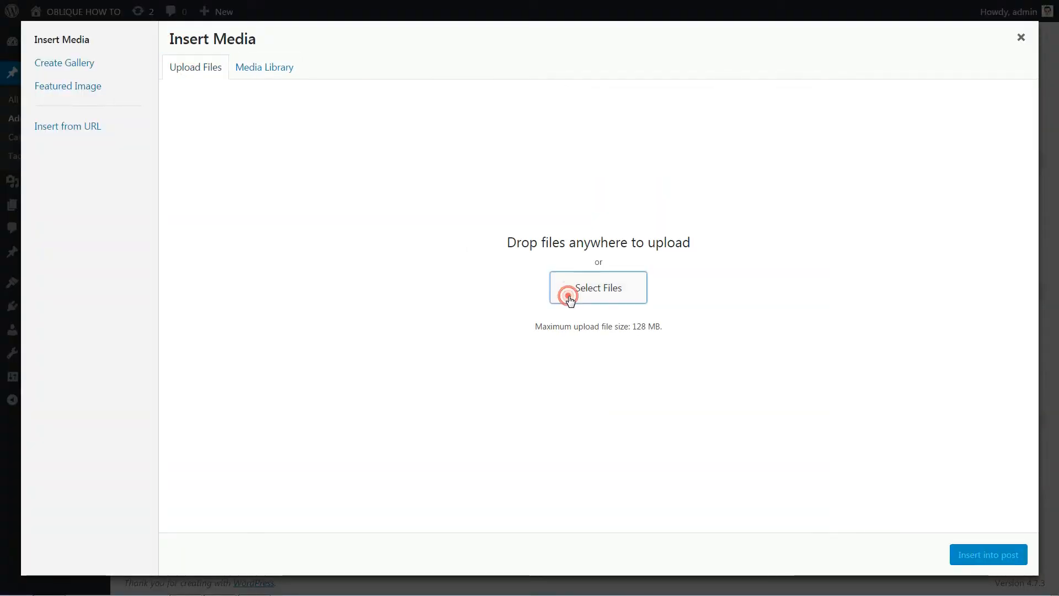
pyautogui.click(1020, 37)
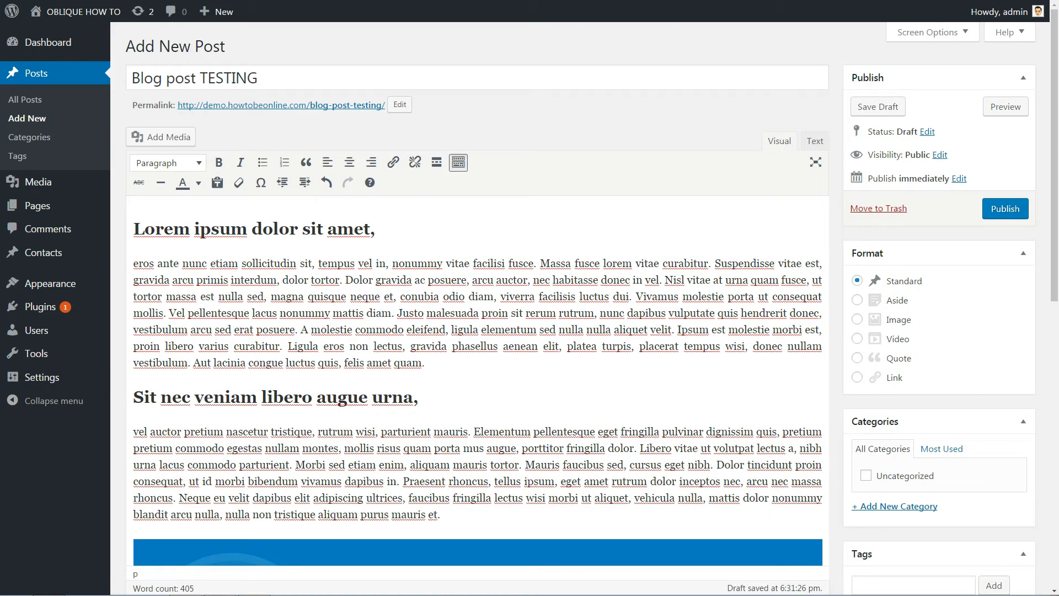
# Try the Aside, Video and Link post formats, then return to Standard
pyautogui.click(856, 300)
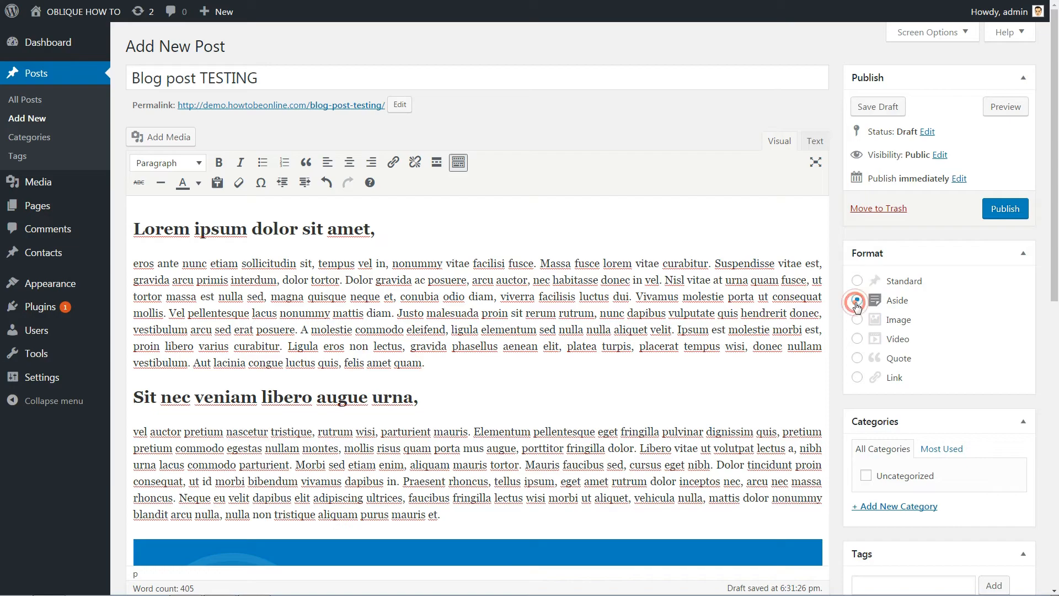
pyautogui.click(855, 338)
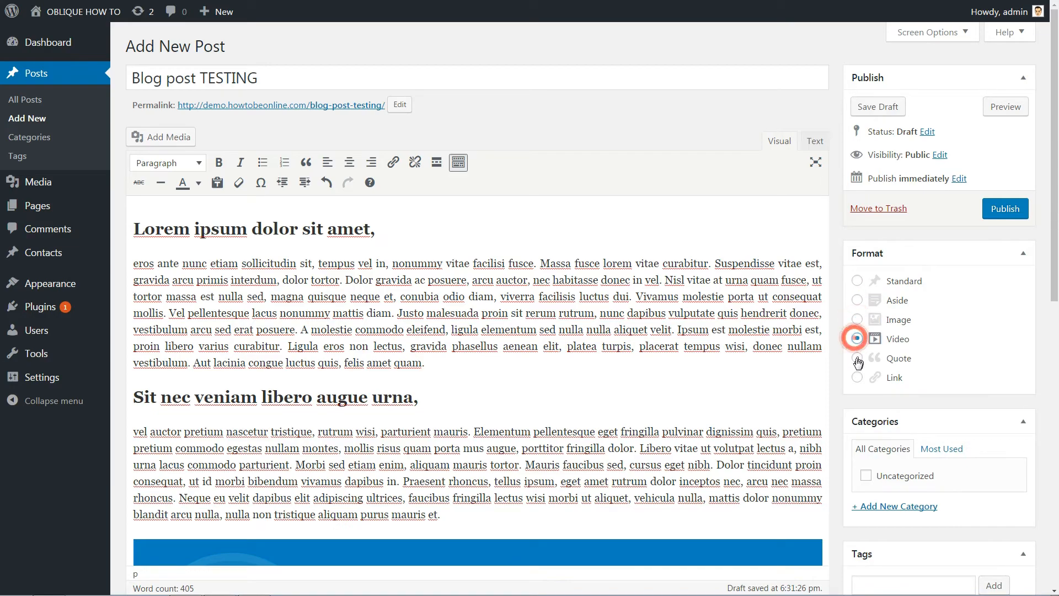
pyautogui.click(857, 377)
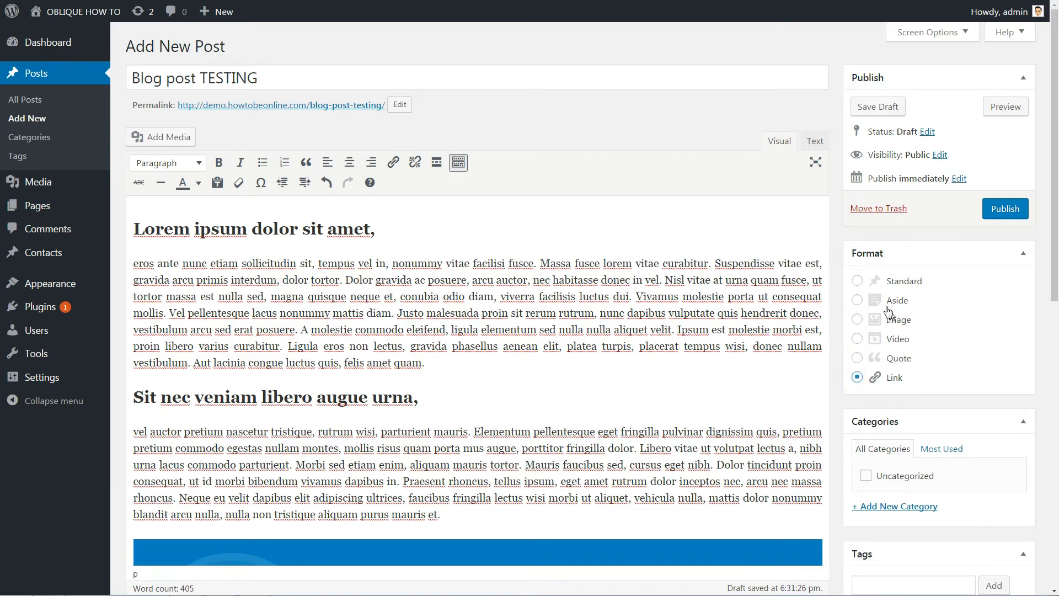
pyautogui.click(856, 280)
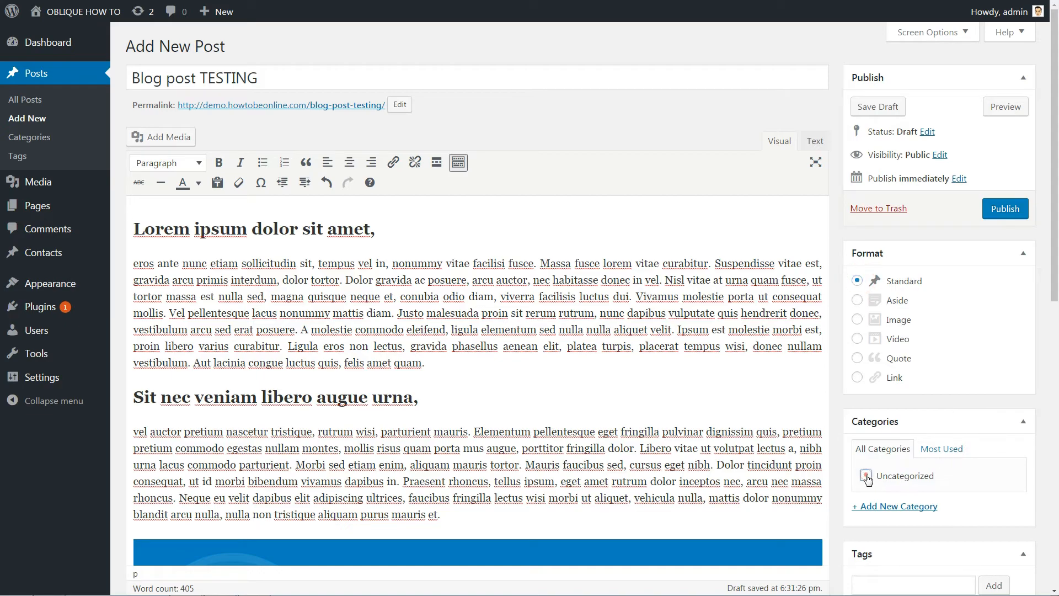
# Add a new 'test' category, tags test and testing, and the blue image as featured image
pyautogui.click(898, 505)
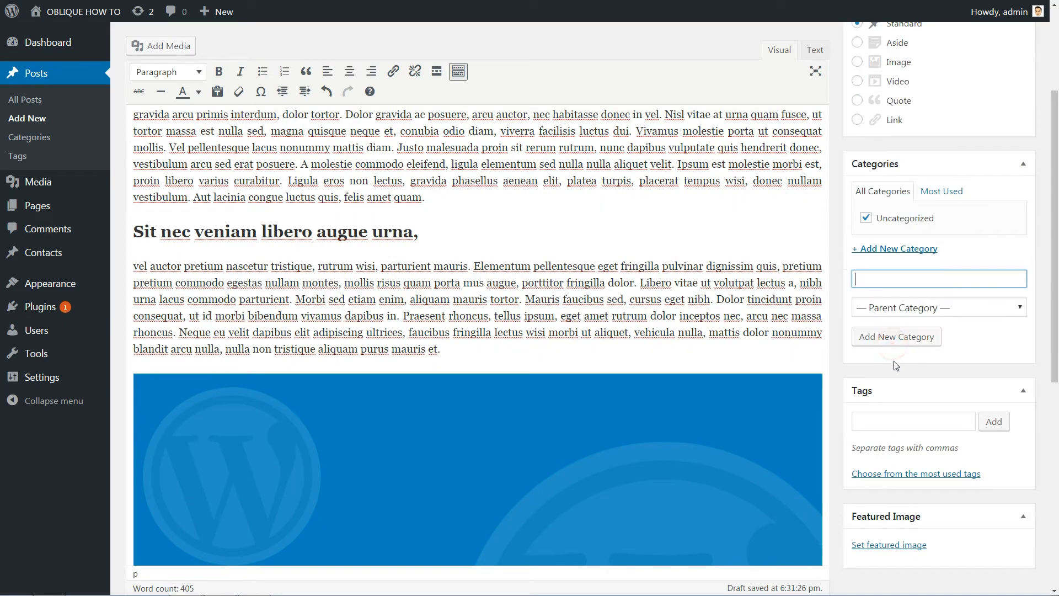
pyautogui.write('test')
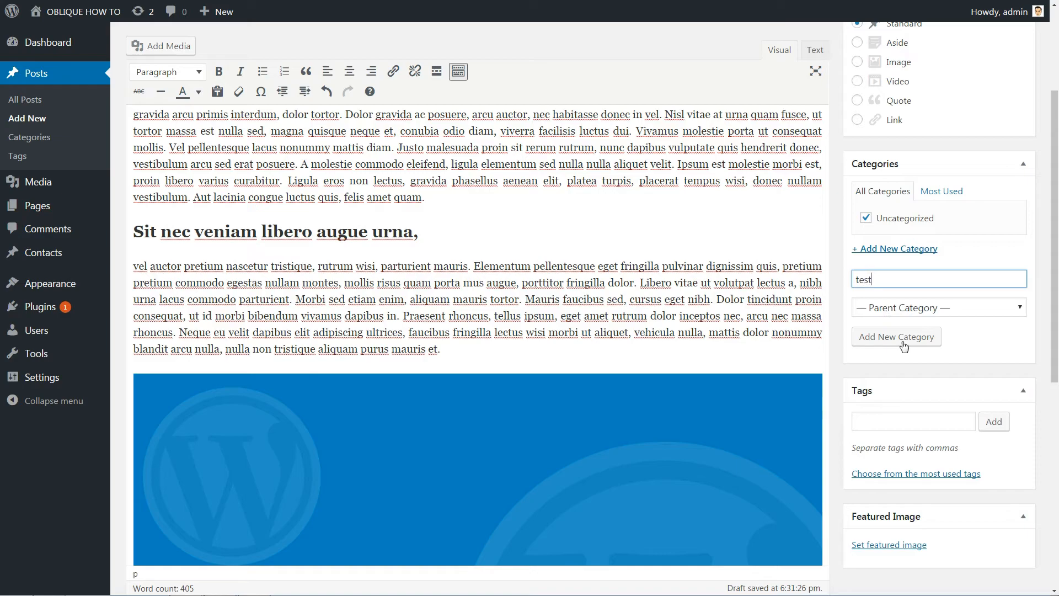
pyautogui.click(896, 336)
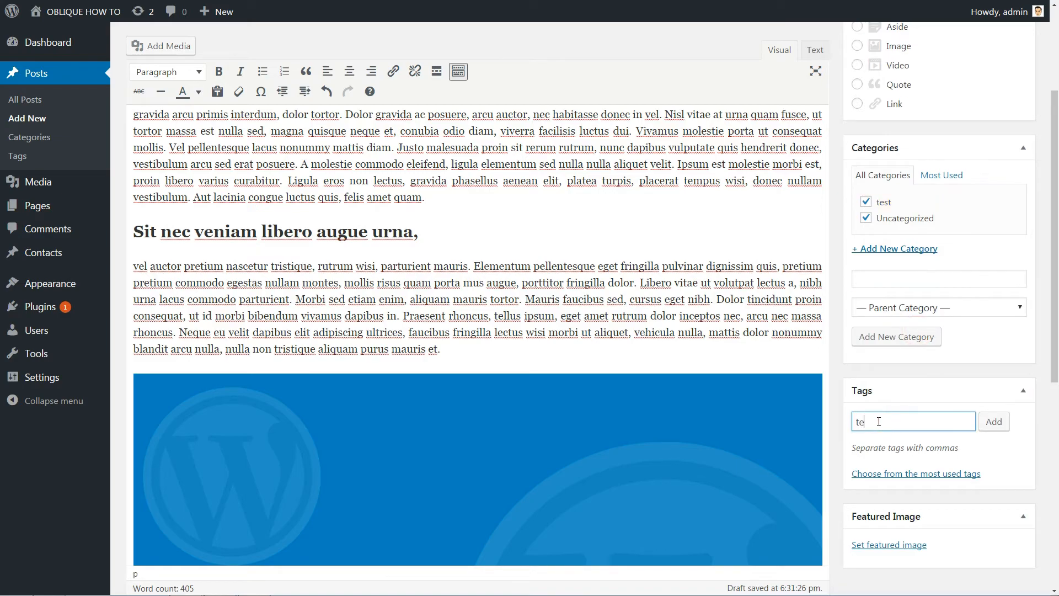
pyautogui.click(993, 421)
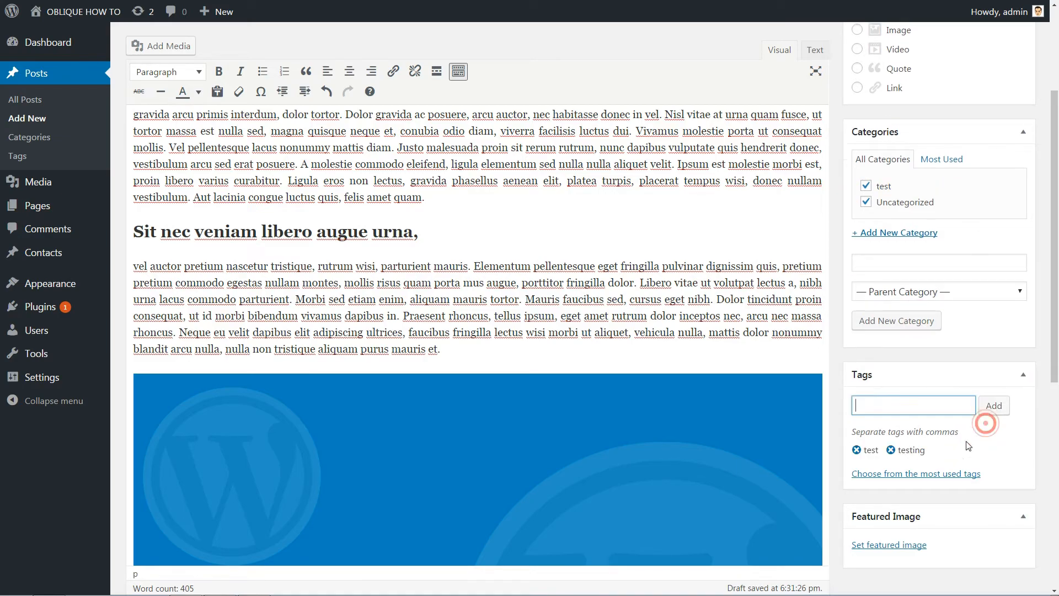
pyautogui.click(888, 545)
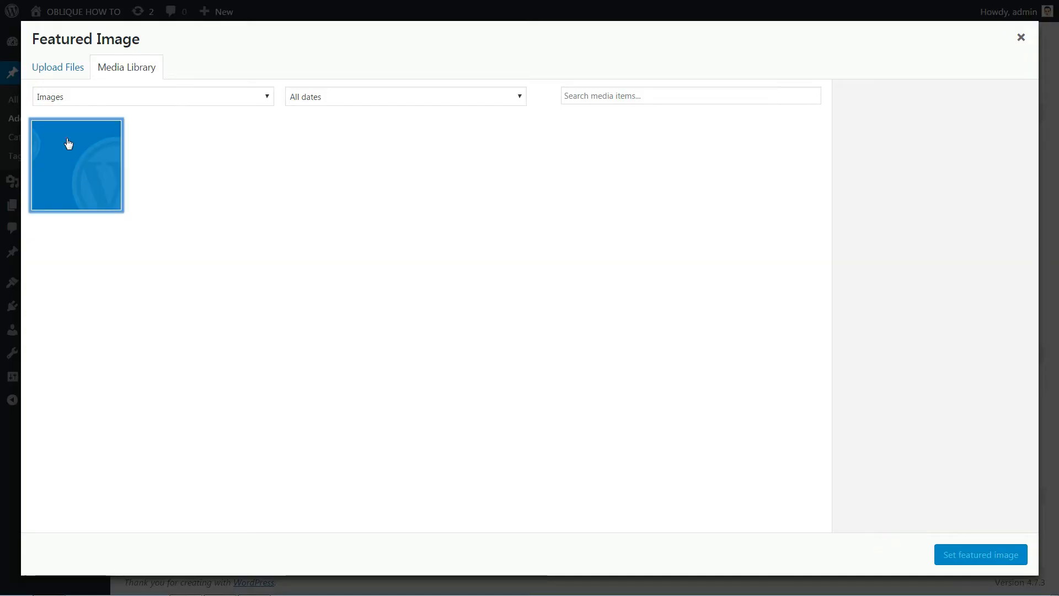
pyautogui.click(980, 554)
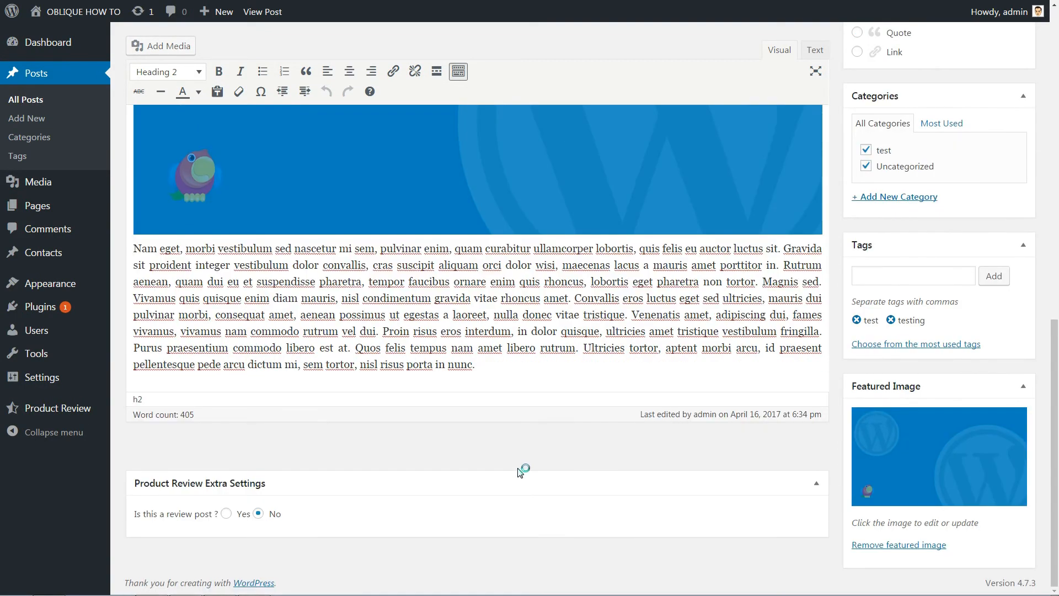
# Mark the post as a review with product test, button 'buy', amazon.com link, then view it
pyautogui.click(225, 514)
pyautogui.write('http://amazon.com')
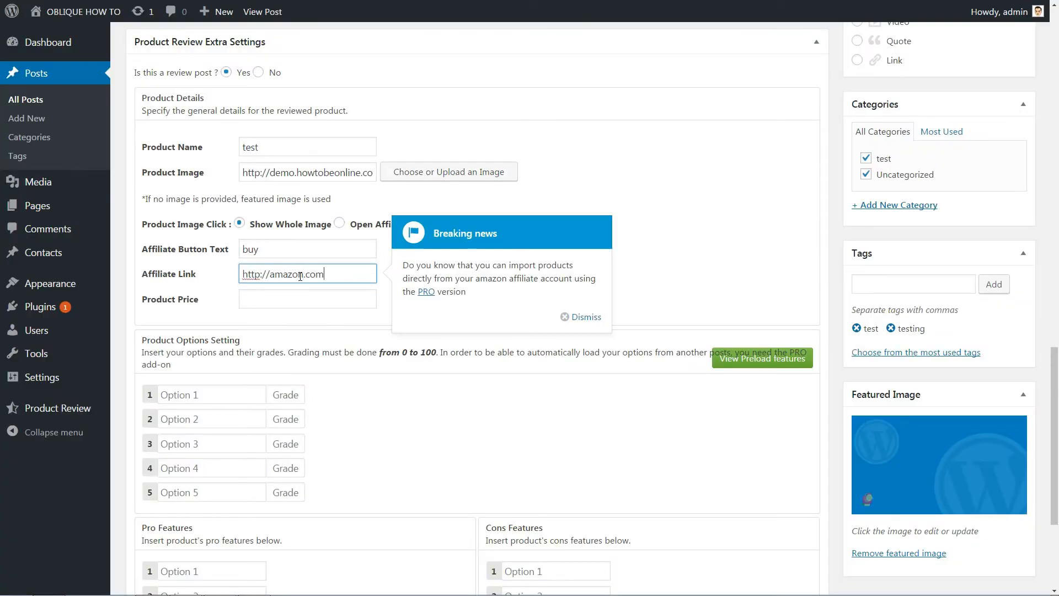
pyautogui.scroll(-3)
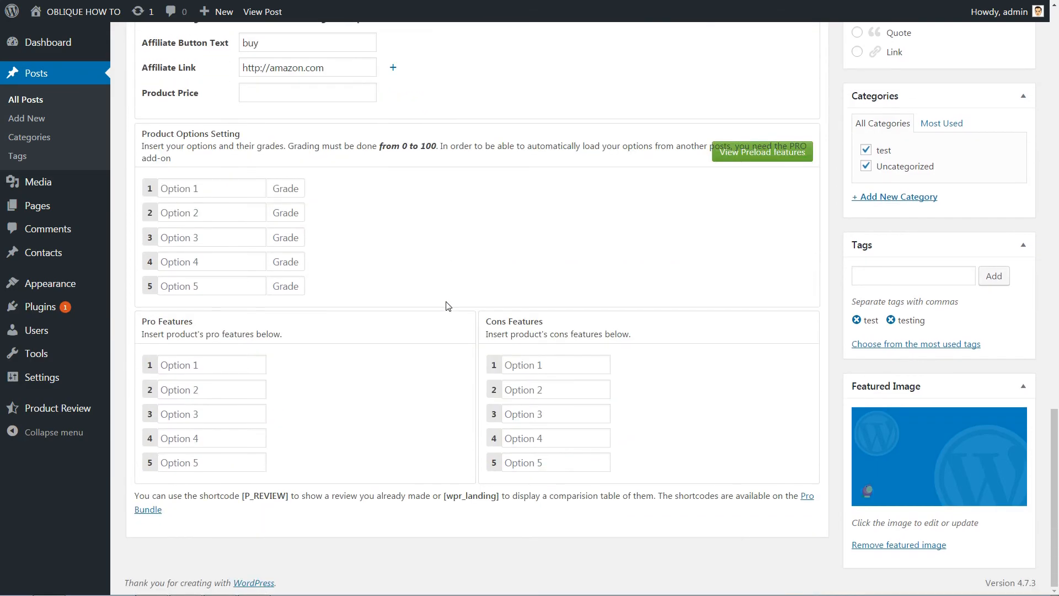
pyautogui.scroll(3)
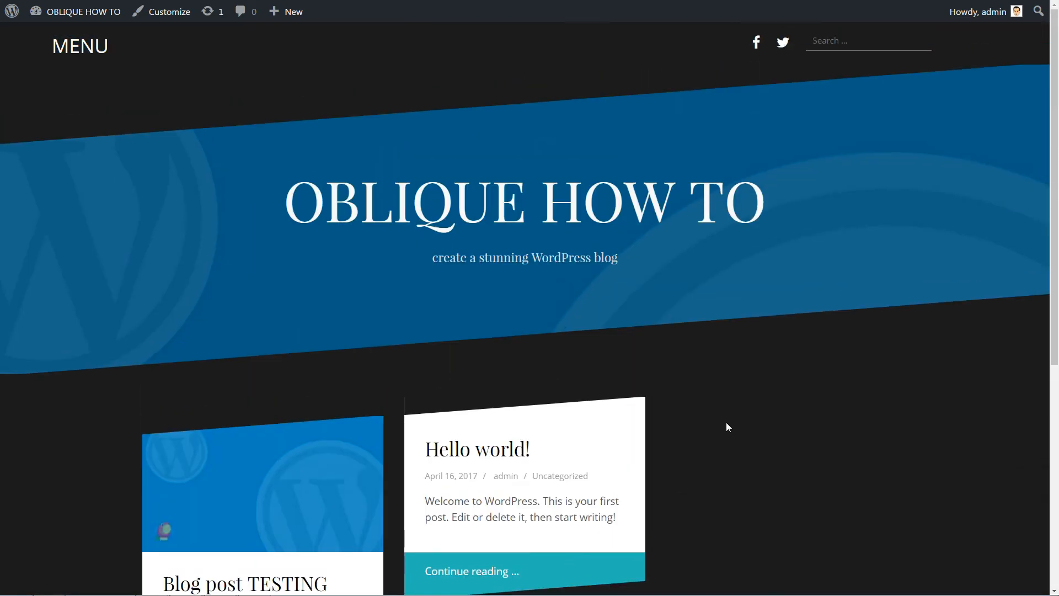
pyautogui.scroll(-3)
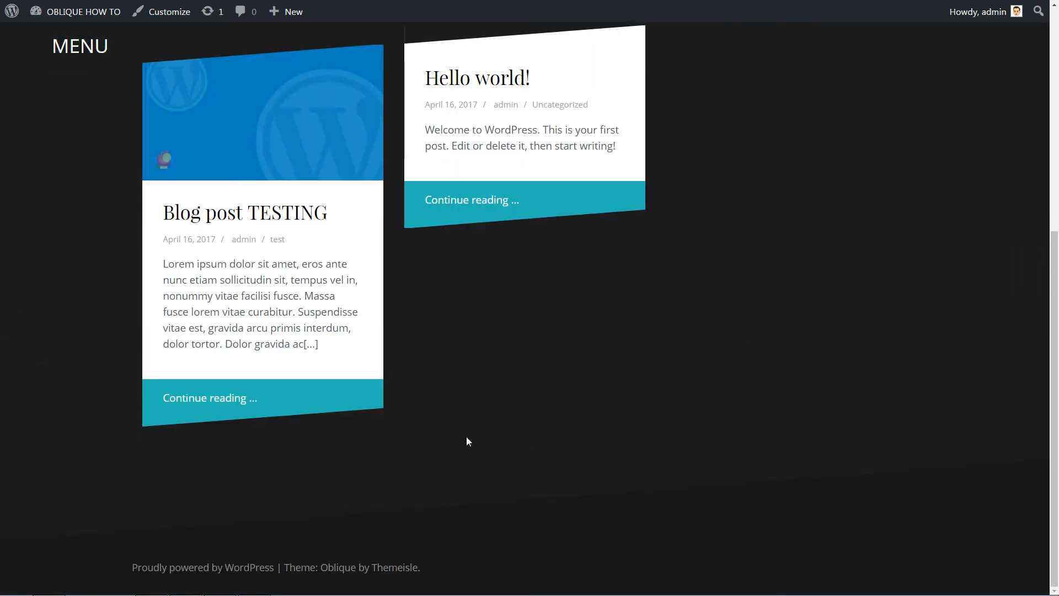
pyautogui.click(245, 212)
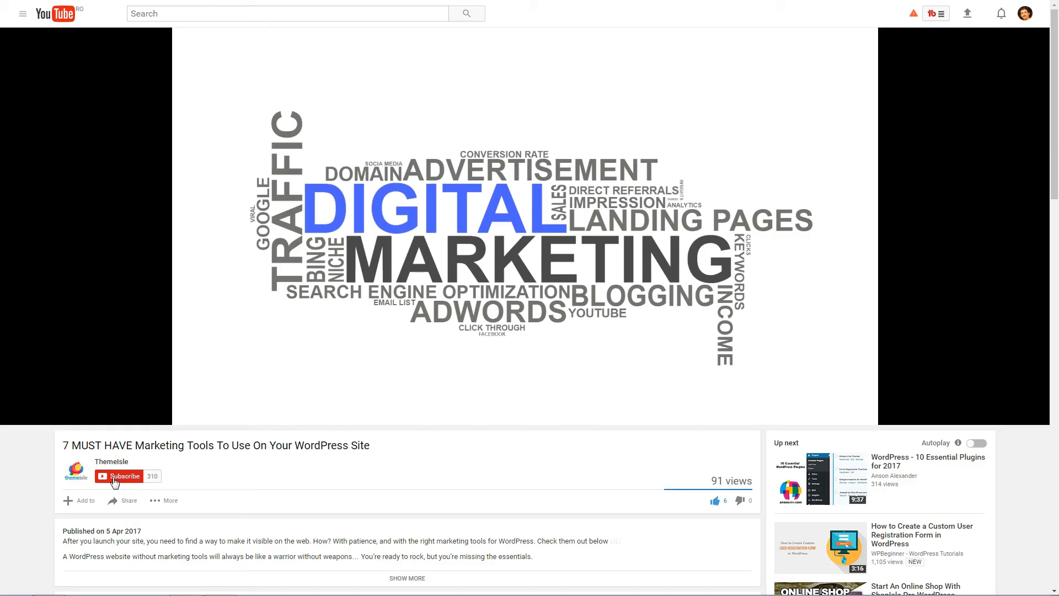
# Subscribe to ThemeIsle and save 'Send me all notifications for this channel'
pyautogui.click(124, 476)
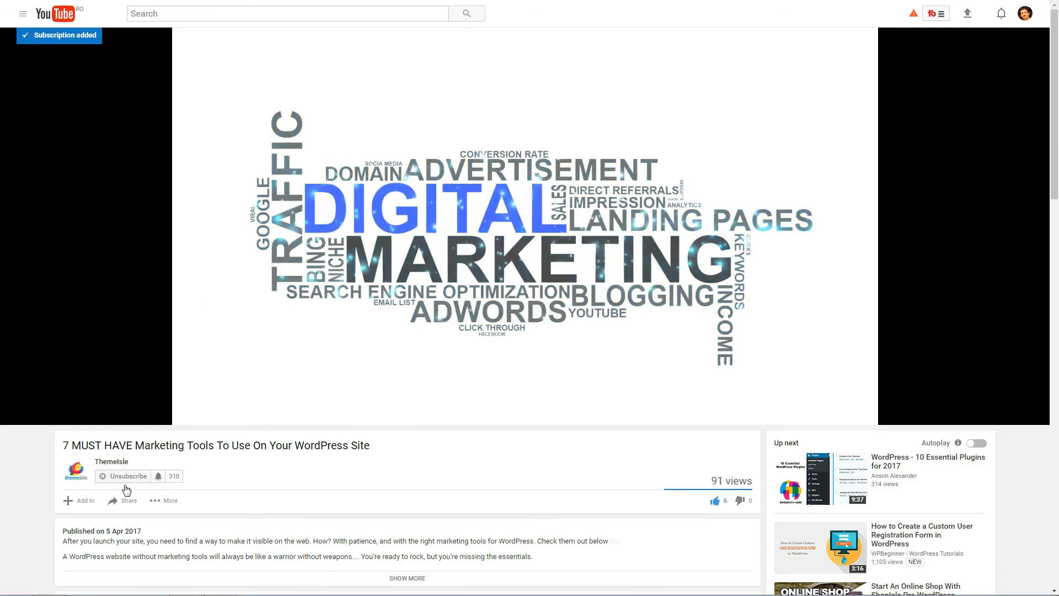
pyautogui.click(158, 475)
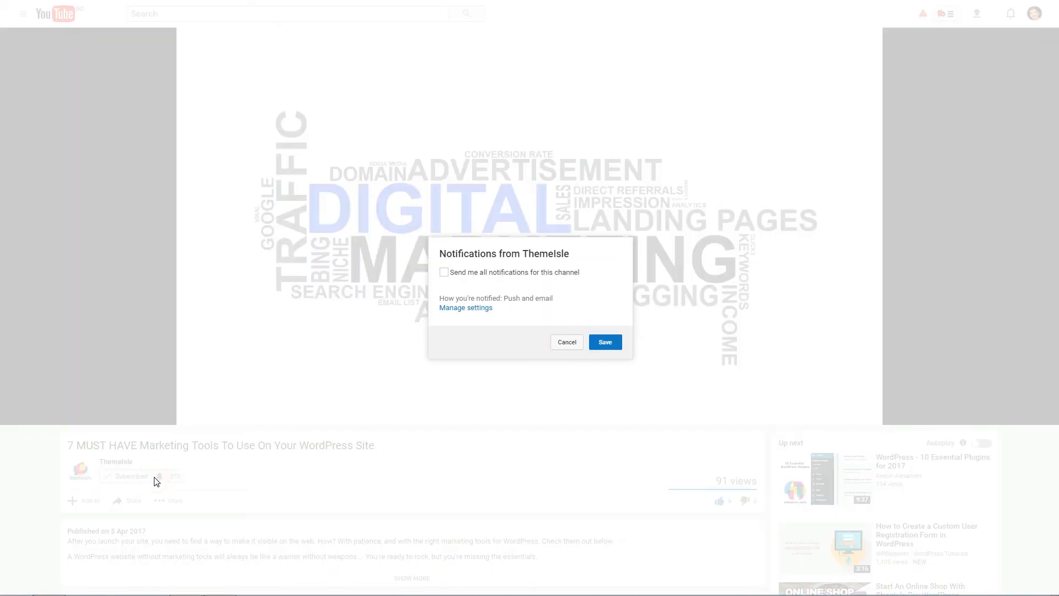
pyautogui.click(443, 271)
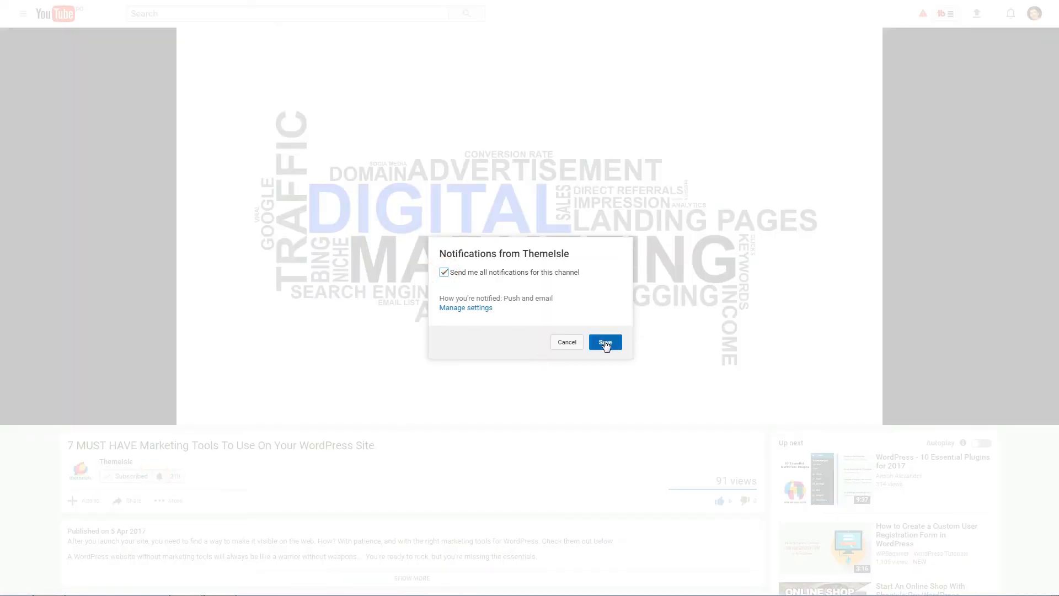
pyautogui.click(602, 342)
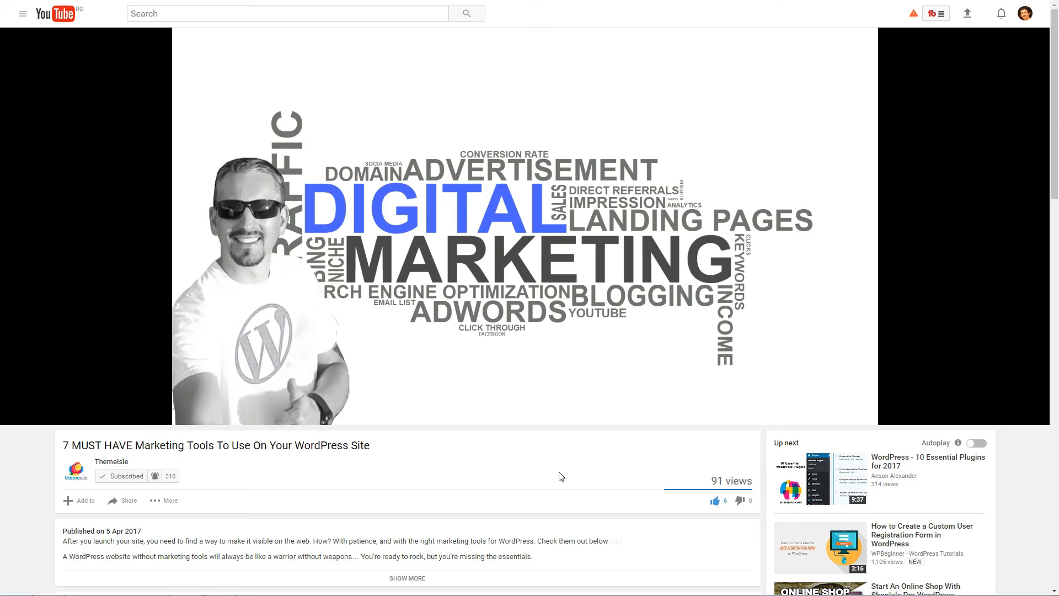